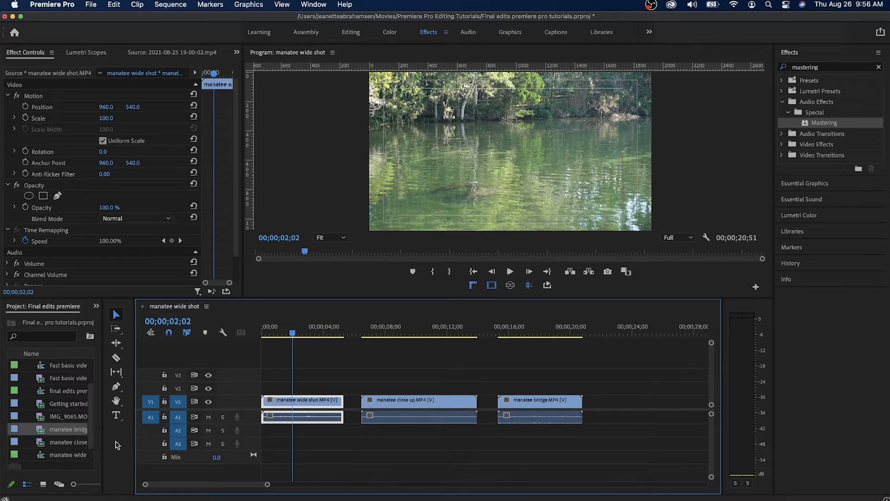
pyautogui.moveTo(116, 416)
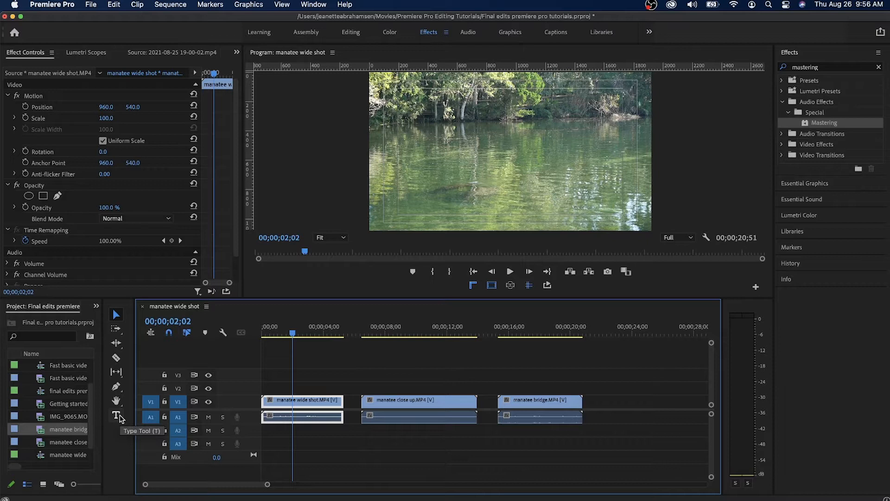
pyautogui.moveTo(329, 380)
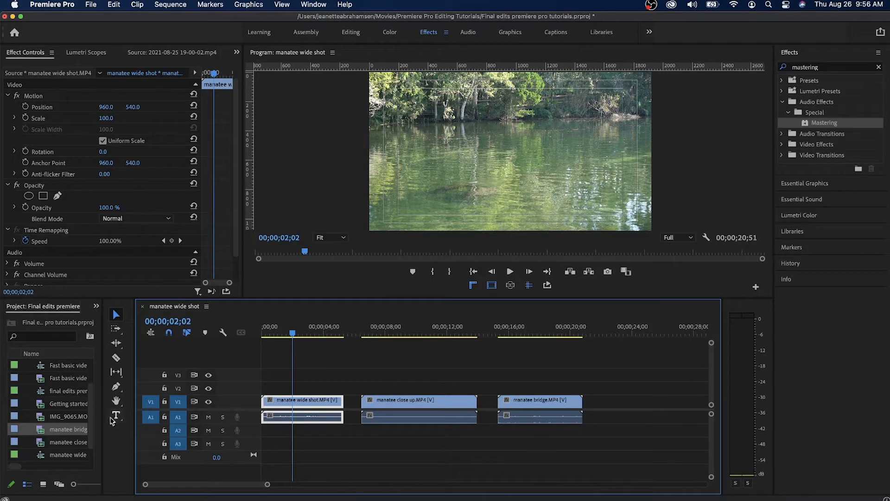
pyautogui.moveTo(117, 416)
pyautogui.write('M')
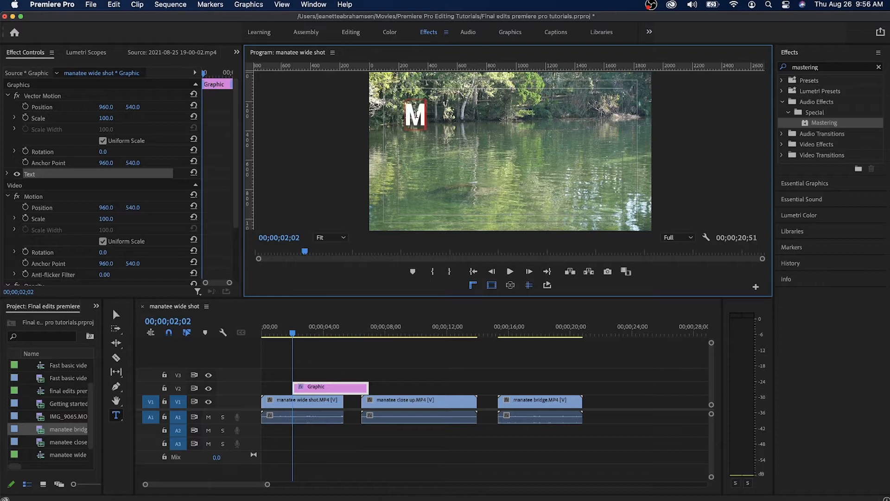
# - Type the title '5 FACTS ABOUT MANATEES' in the Program Monitor, split over two lines
pyautogui.write('ANATEES')
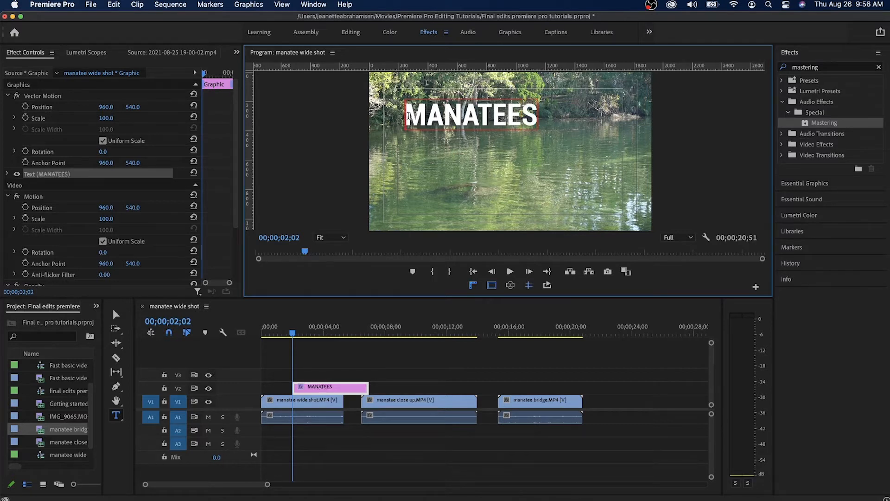
pyautogui.write('5 FACTS ABOUT MAN')
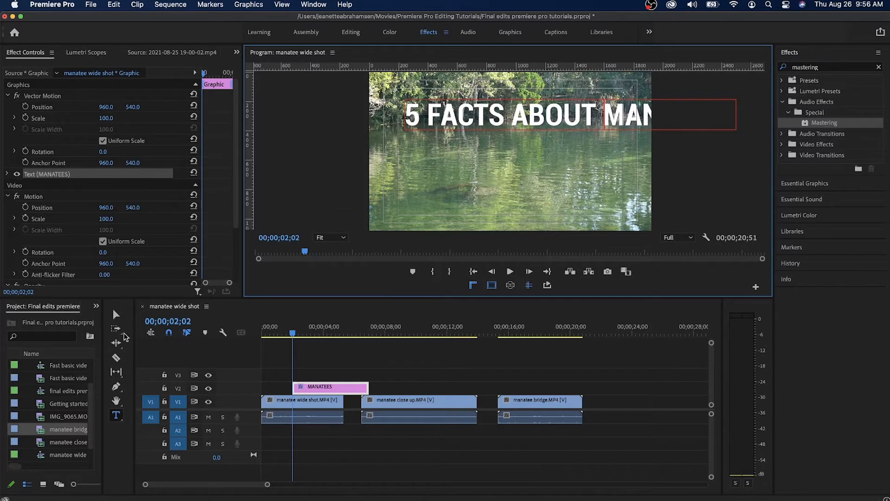
pyautogui.moveTo(593, 145)
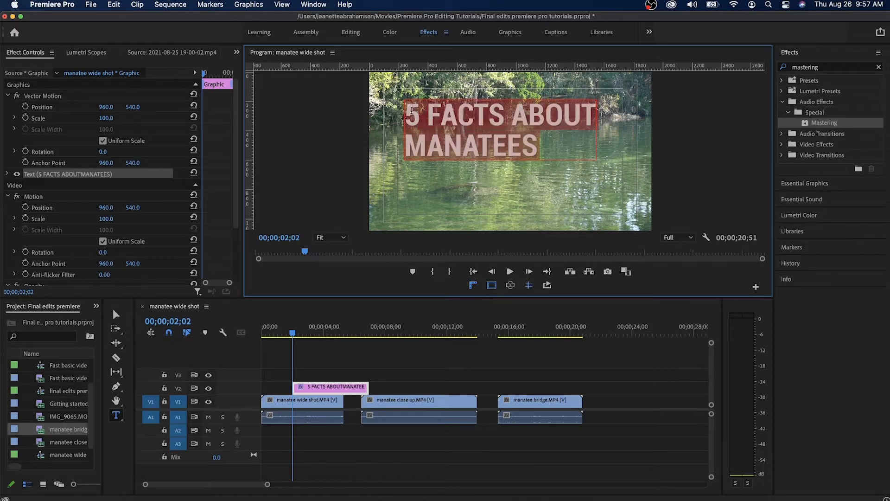
pyautogui.moveTo(81, 246)
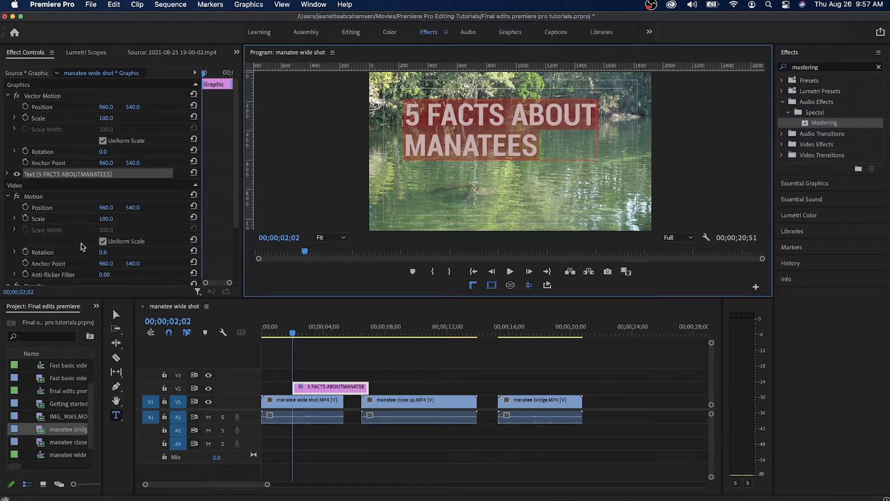
# - Show Effect Controls and expand the title's Text group, revealing Roboto Bold Condensed at 206
pyautogui.click(332, 52)
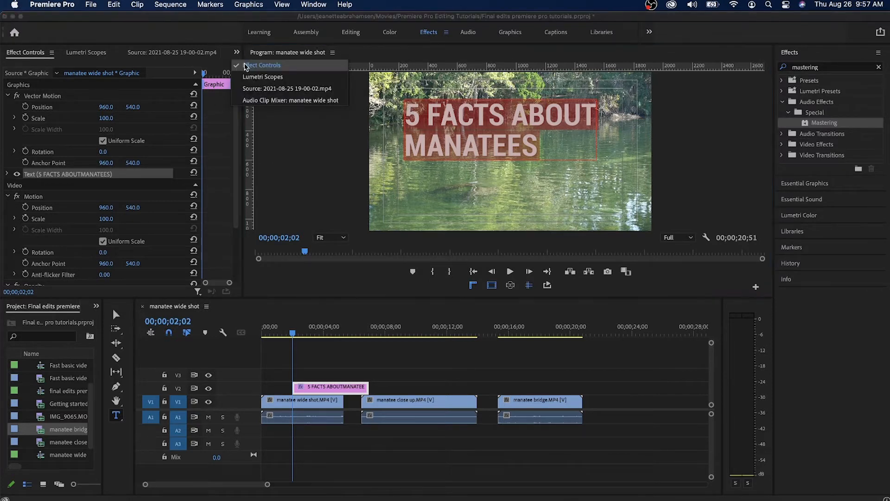
pyautogui.click(262, 65)
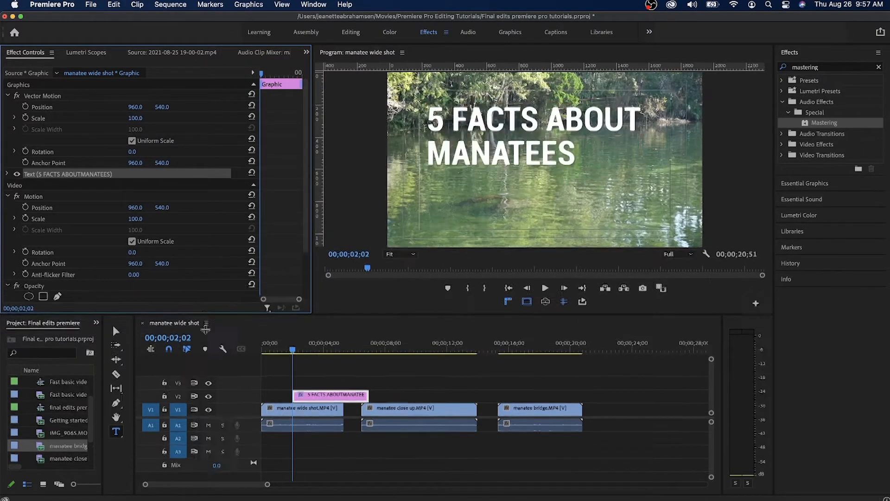
pyautogui.click(67, 174)
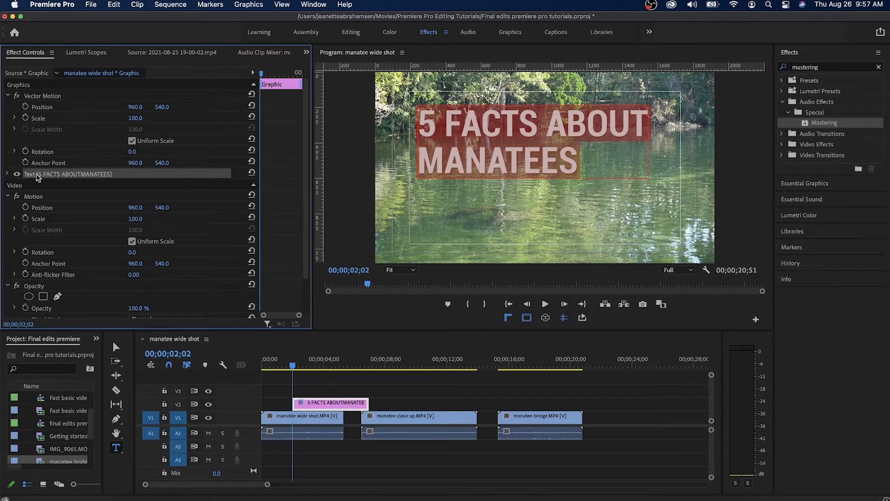
pyautogui.moveTo(73, 180)
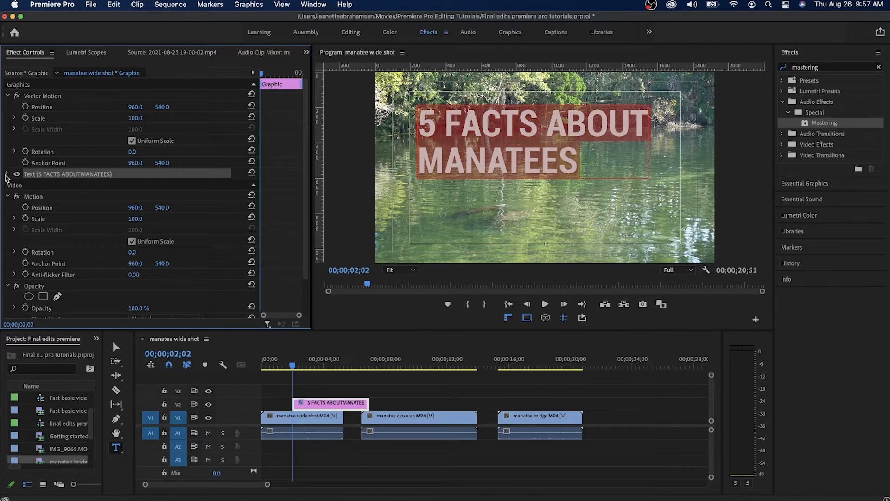
pyautogui.click(5, 175)
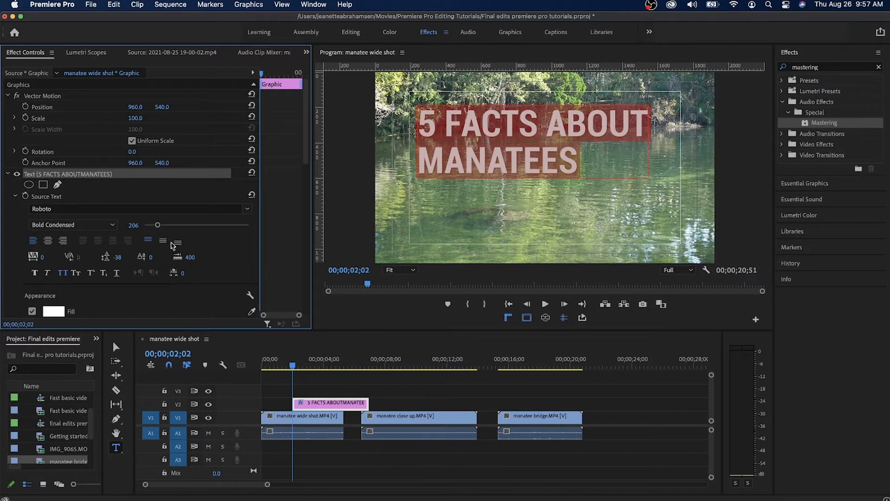
pyautogui.moveTo(134, 225)
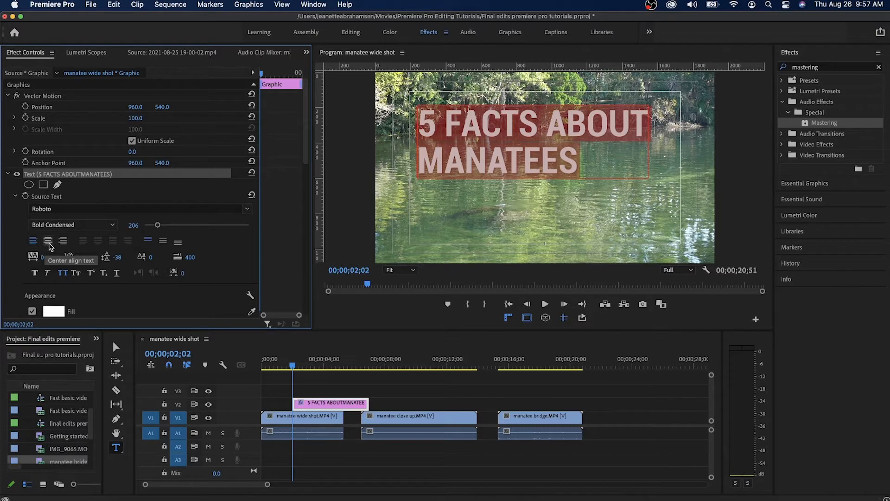
# - Center-align the two title lines and check the safe margins in the Program Monitor
pyautogui.click(33, 240)
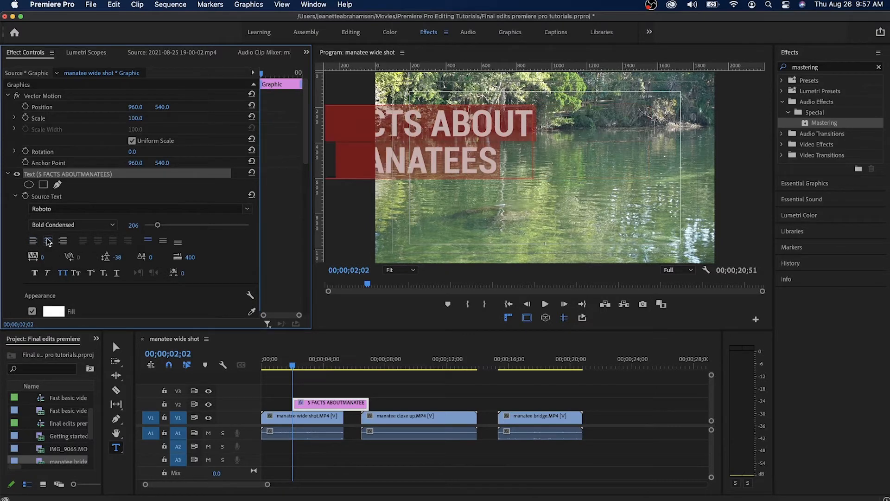
pyautogui.moveTo(115, 346)
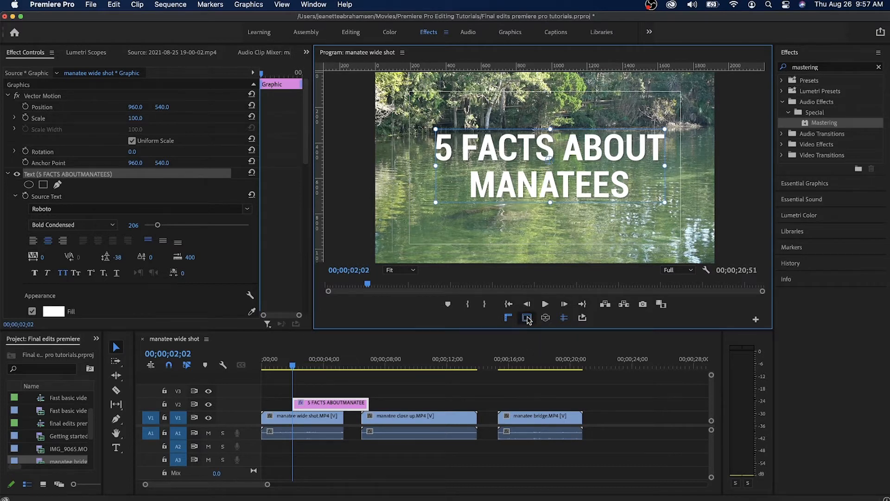
pyautogui.click(526, 317)
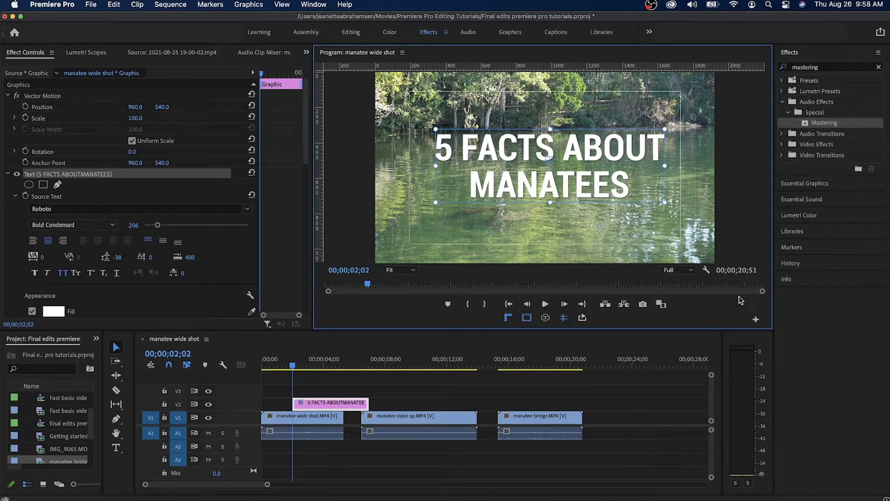
pyautogui.moveTo(755, 319)
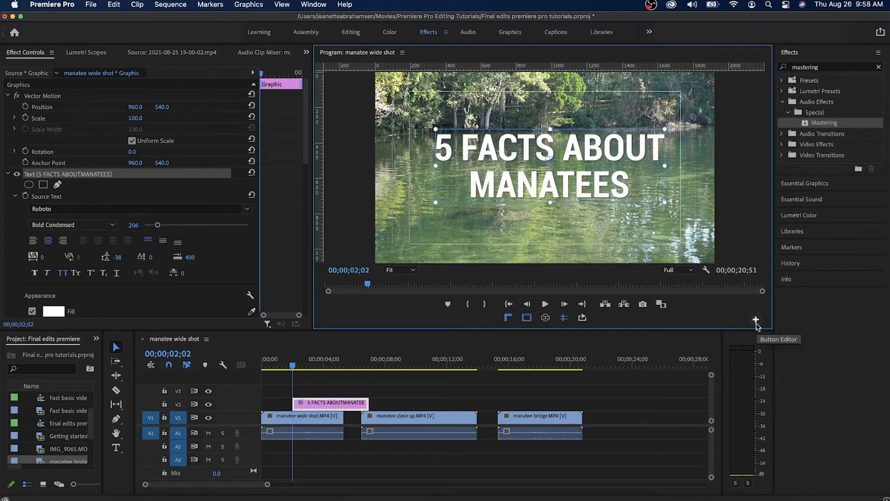
pyautogui.click(756, 318)
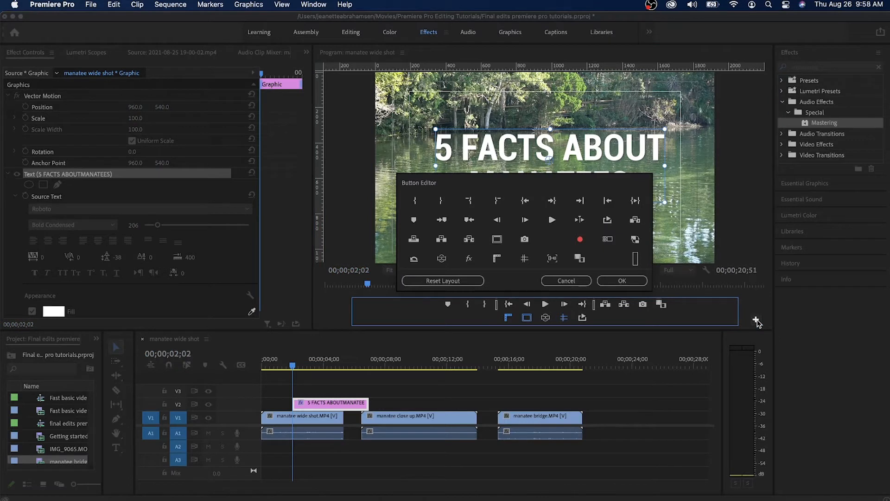
pyautogui.moveTo(463, 169)
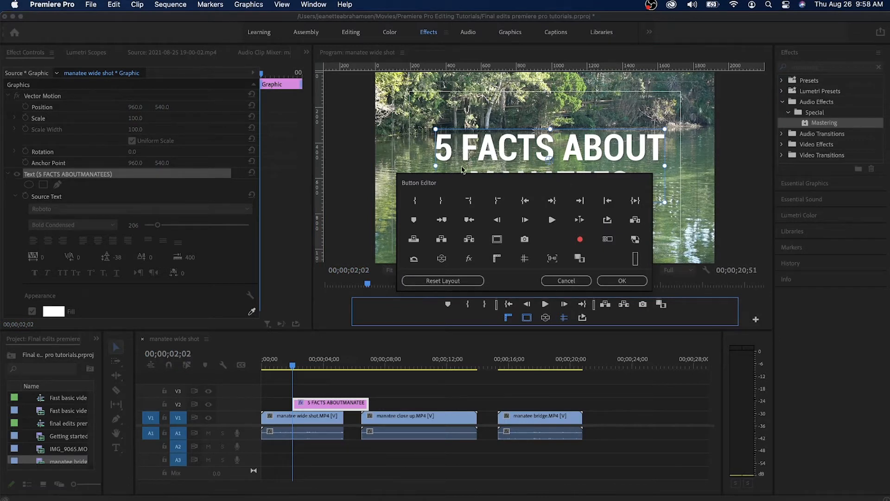
pyautogui.moveTo(524, 317)
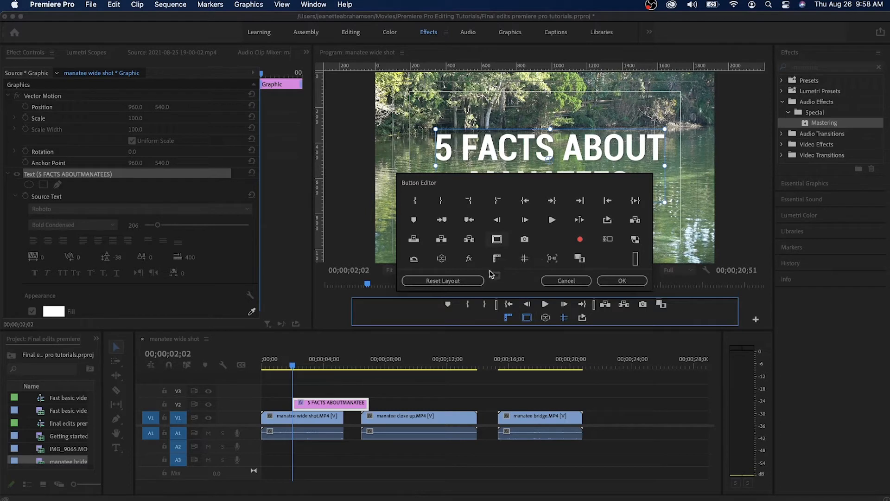
pyautogui.moveTo(503, 220)
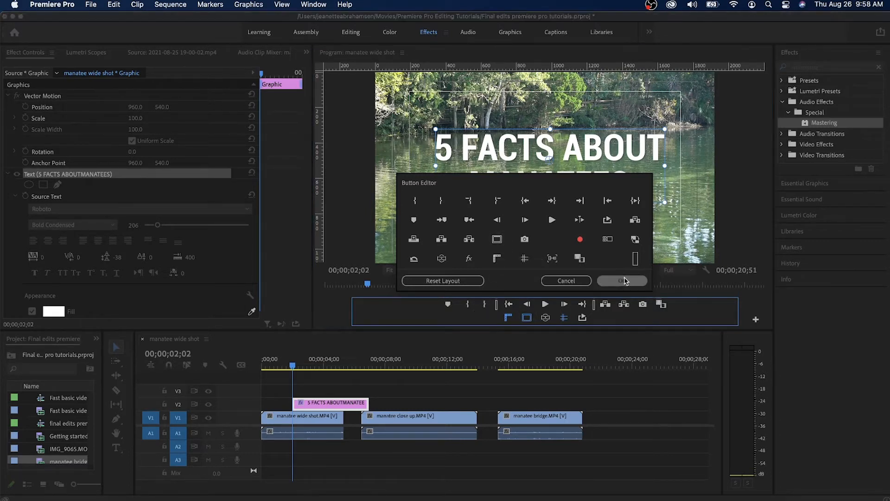
pyautogui.click(622, 280)
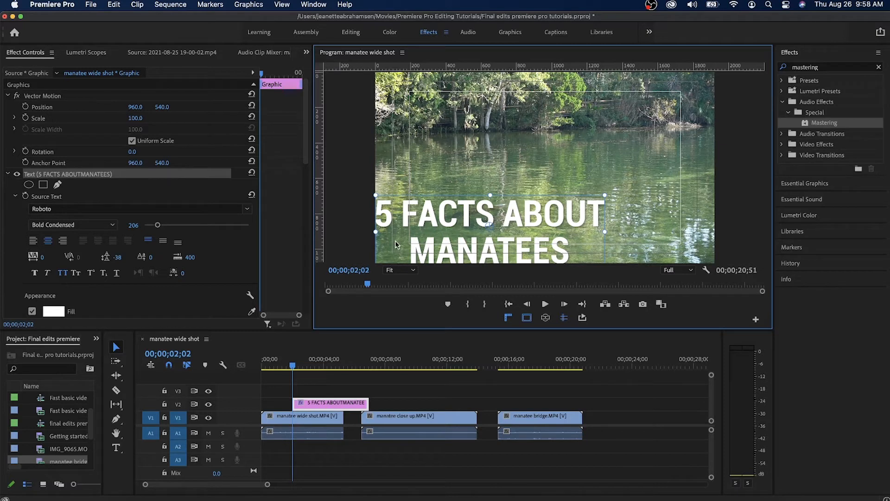
pyautogui.moveTo(407, 267)
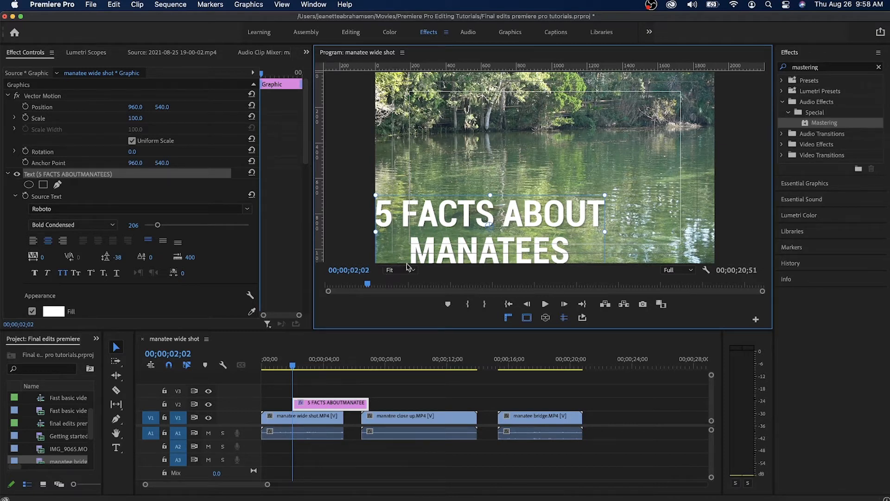
pyautogui.moveTo(680, 86)
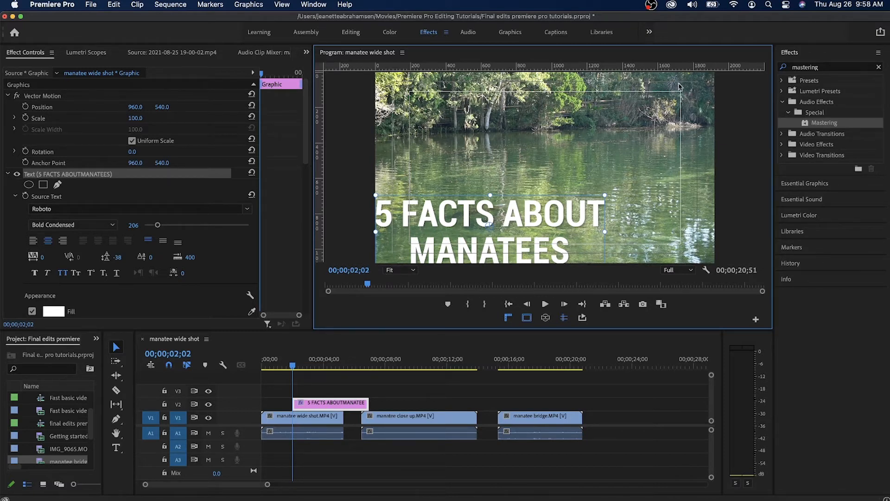
pyautogui.moveTo(448, 244)
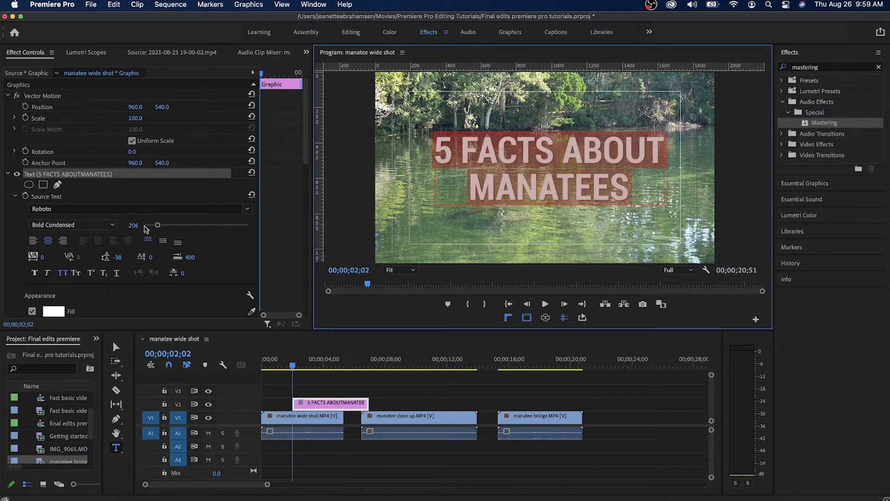
pyautogui.moveTo(131, 227)
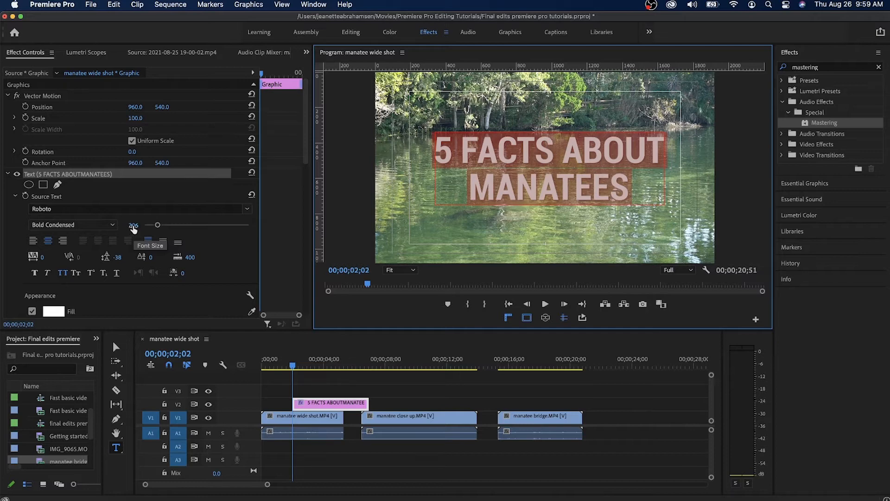
pyautogui.moveTo(135, 227)
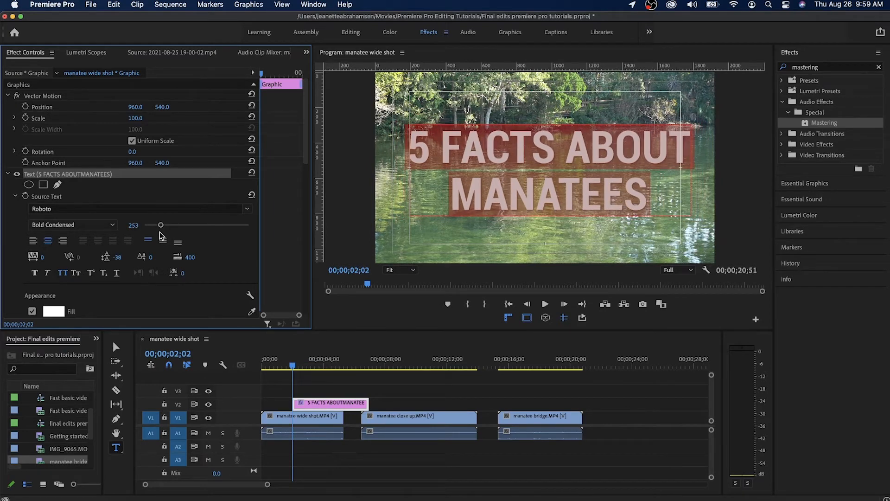
pyautogui.moveTo(530, 193)
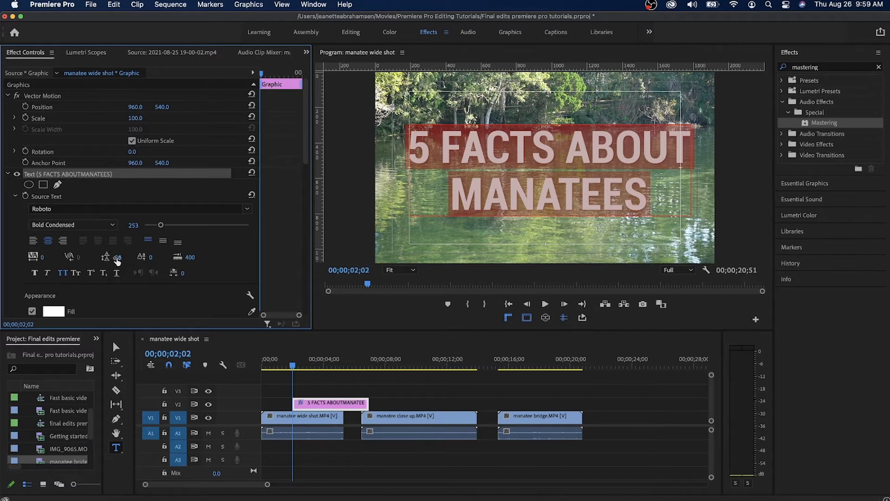
# - Change the title's leading from -38 to -66
pyautogui.click(117, 256)
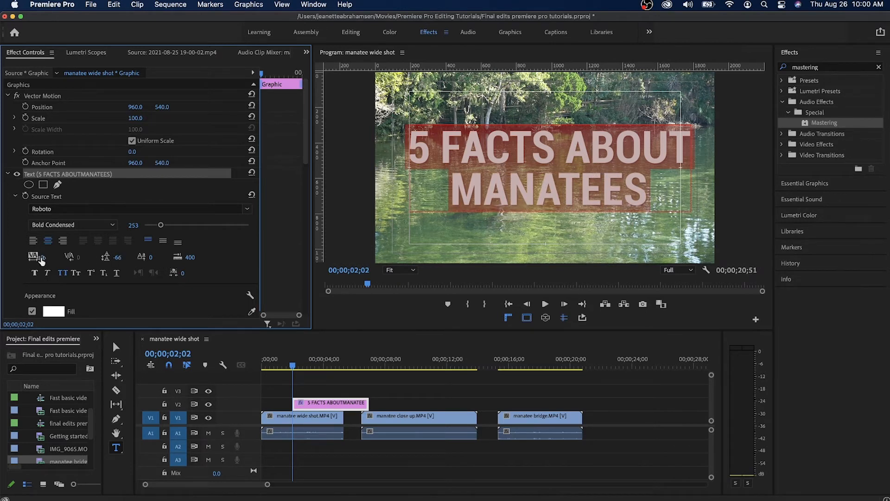
pyautogui.moveTo(36, 256)
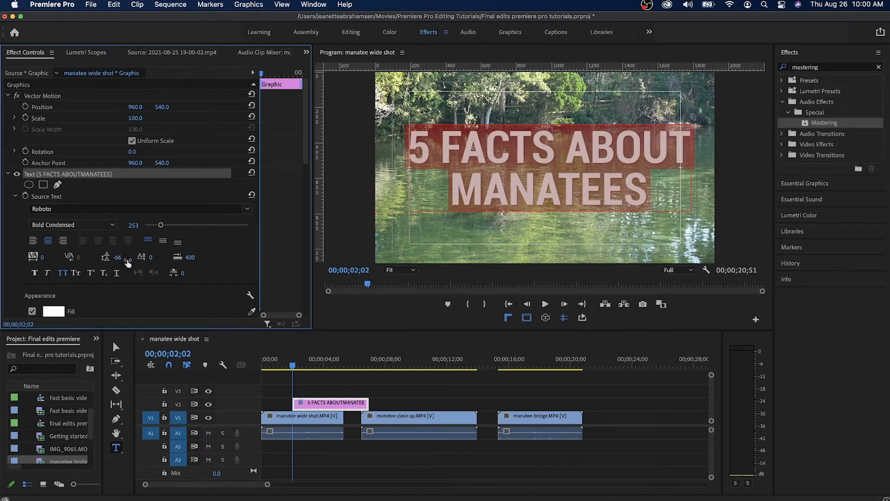
pyautogui.moveTo(63, 273)
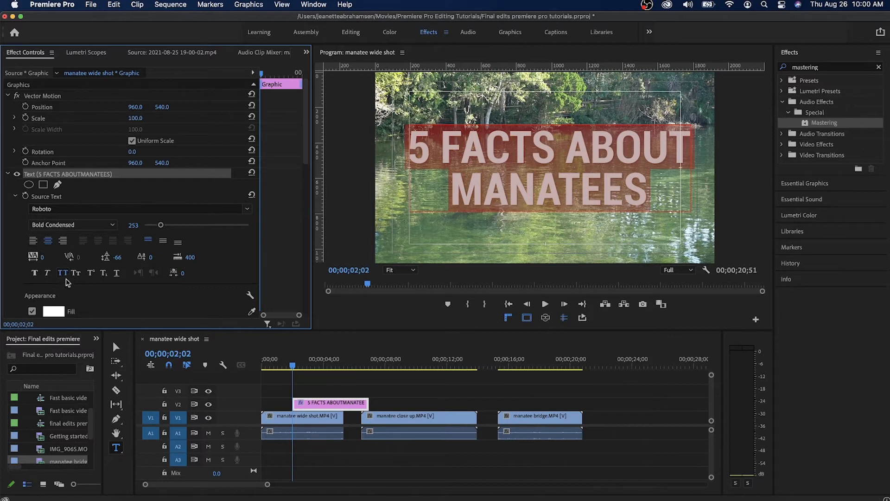
pyautogui.moveTo(63, 273)
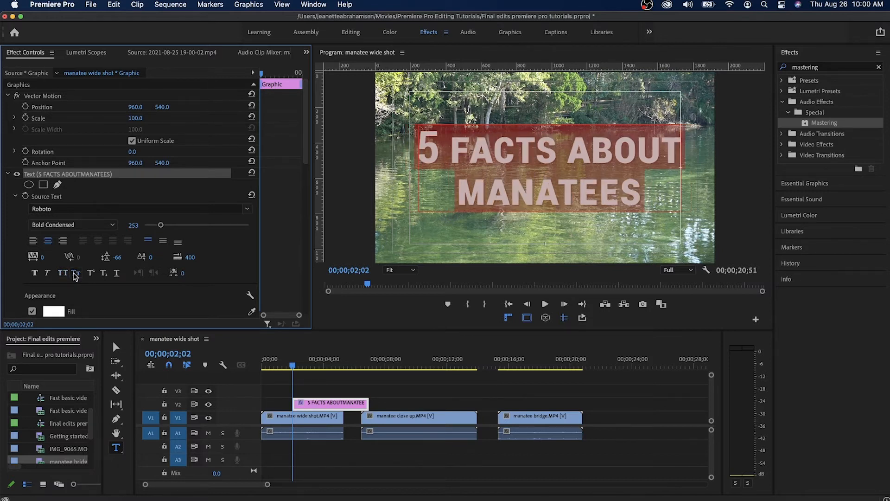
pyautogui.moveTo(47, 273)
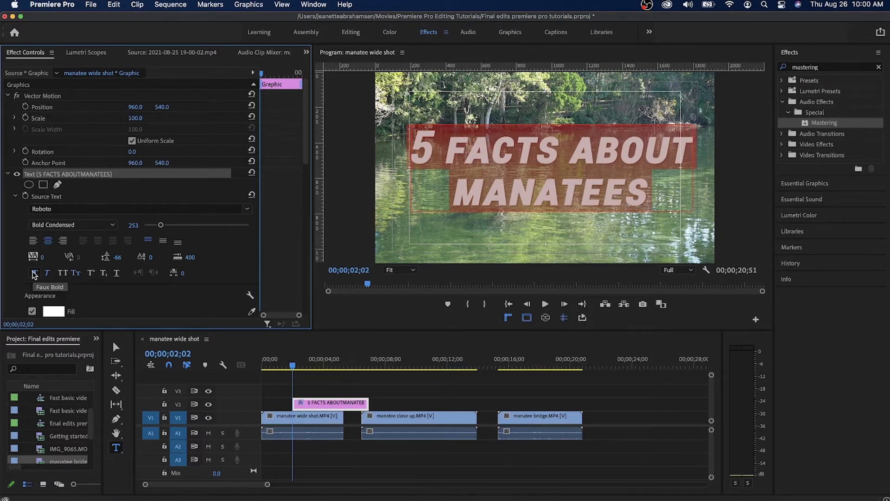
pyautogui.click(34, 273)
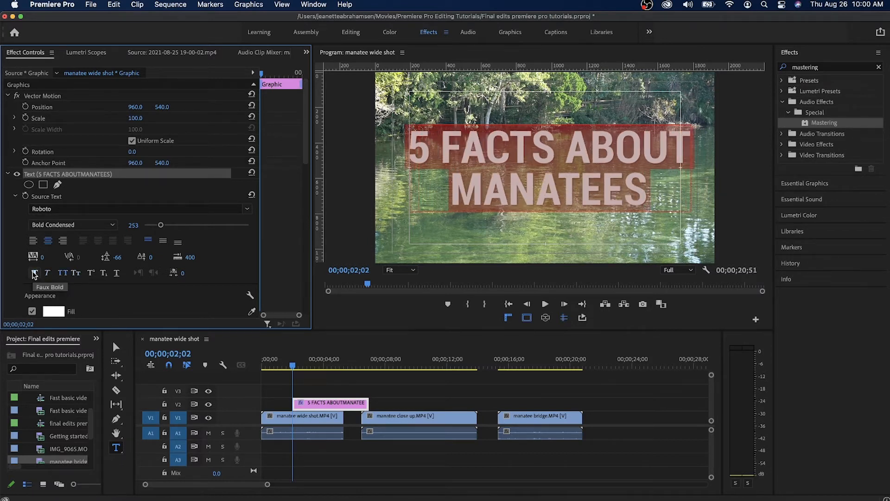
pyautogui.moveTo(177, 272)
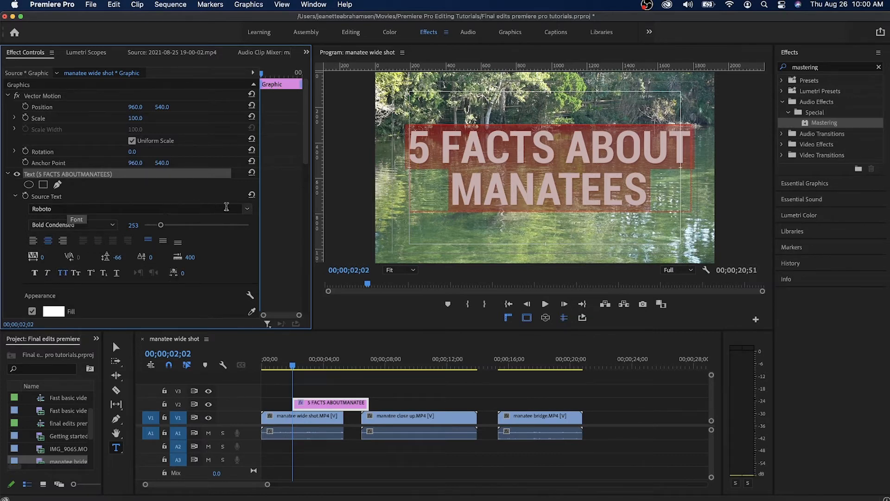
# - Switch the title font from Roboto Bold Condensed to Montserrat
pyautogui.click(246, 208)
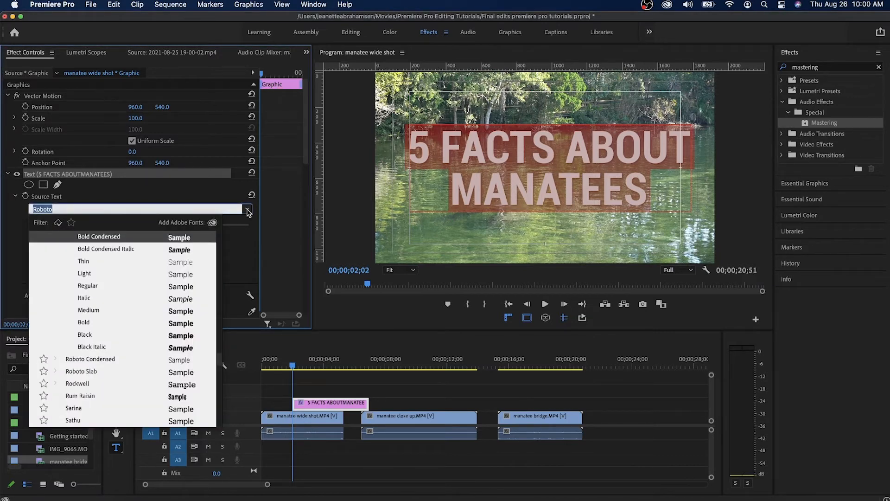
pyautogui.moveTo(113, 293)
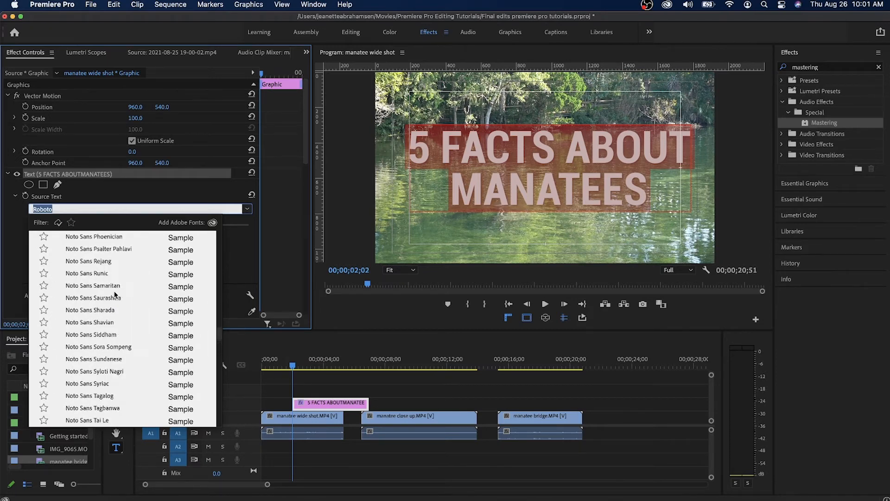
pyautogui.scroll(3)
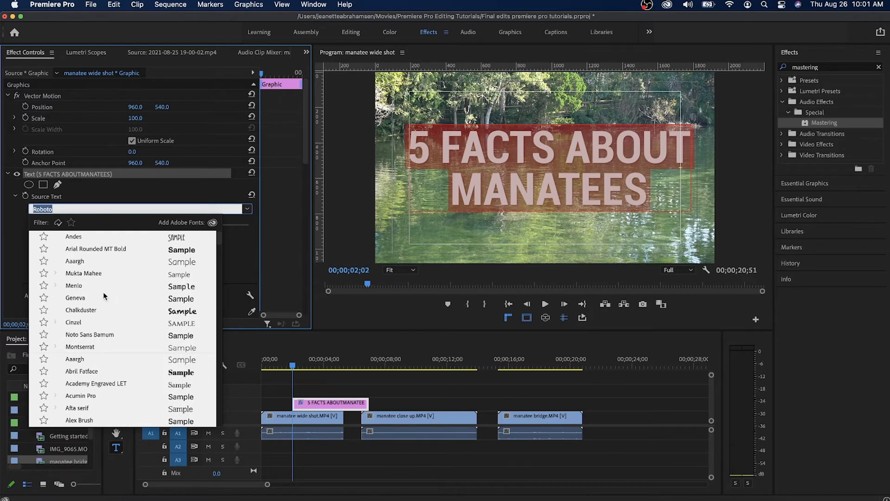
pyautogui.scroll(-3)
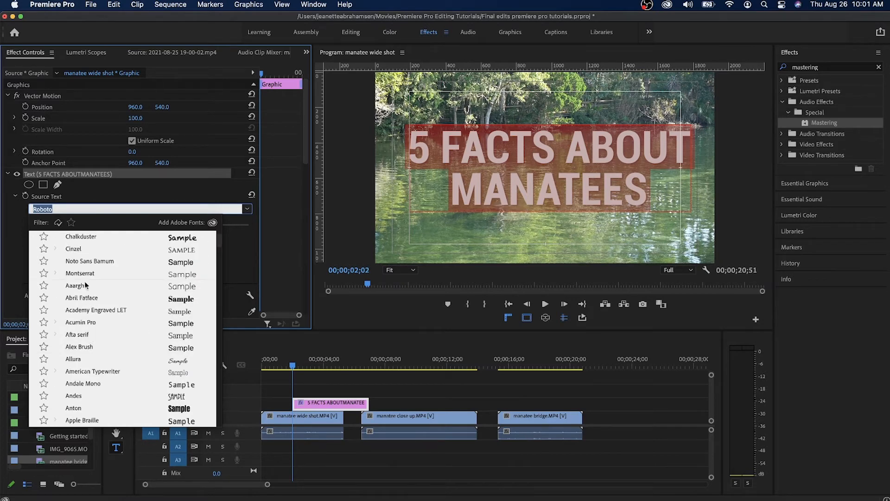
pyautogui.click(80, 273)
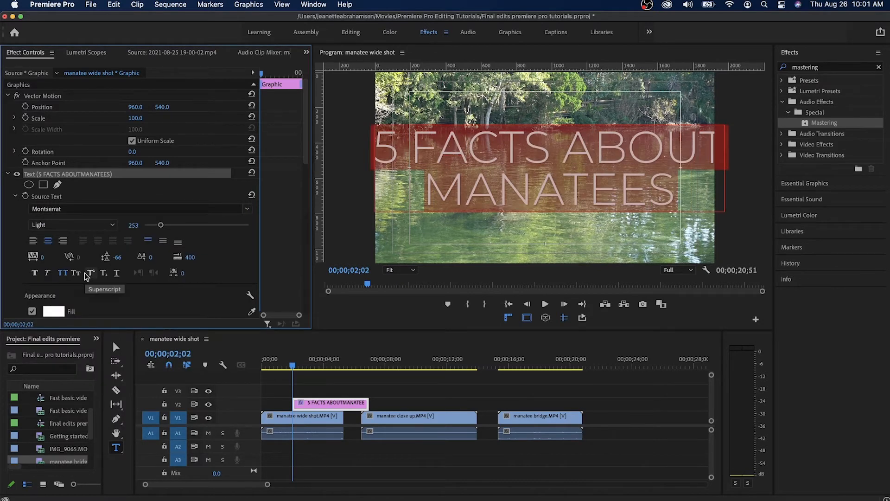
pyautogui.moveTo(195, 231)
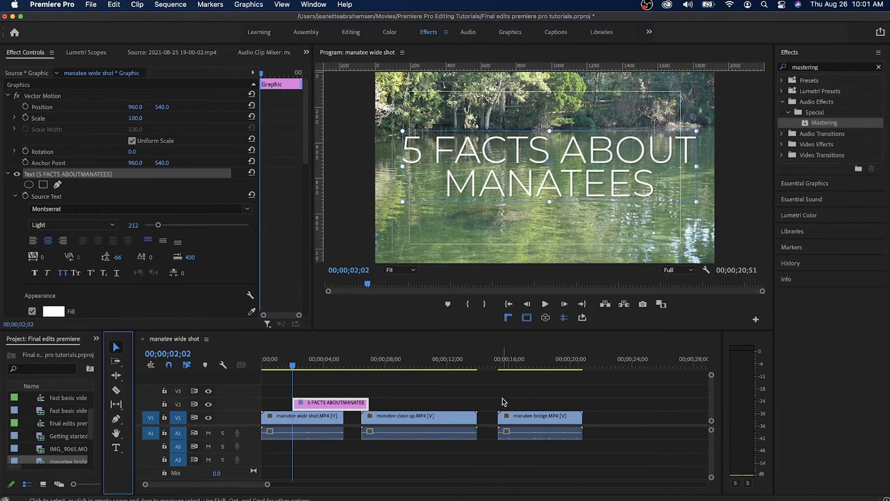
pyautogui.moveTo(589, 419)
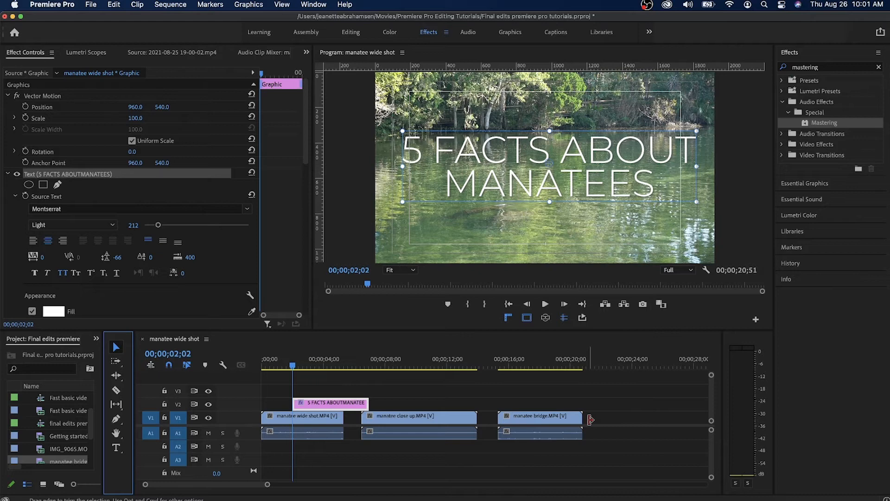
pyautogui.moveTo(589, 405)
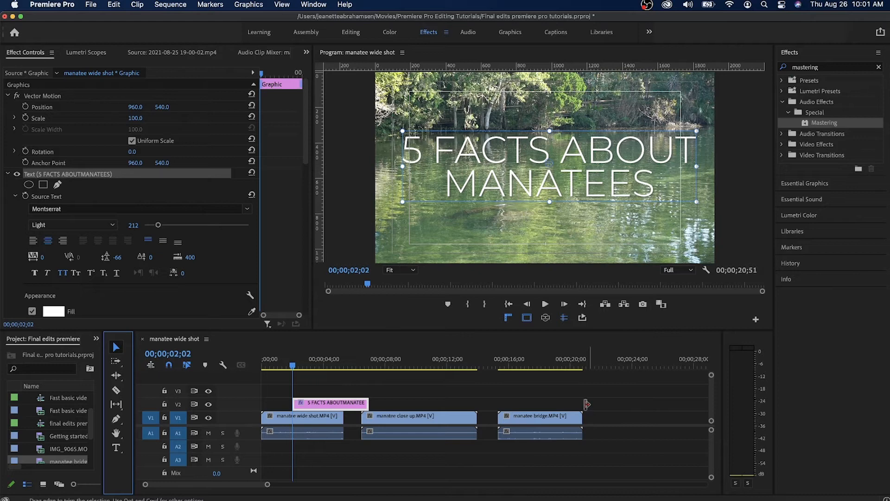
pyautogui.moveTo(649, 203)
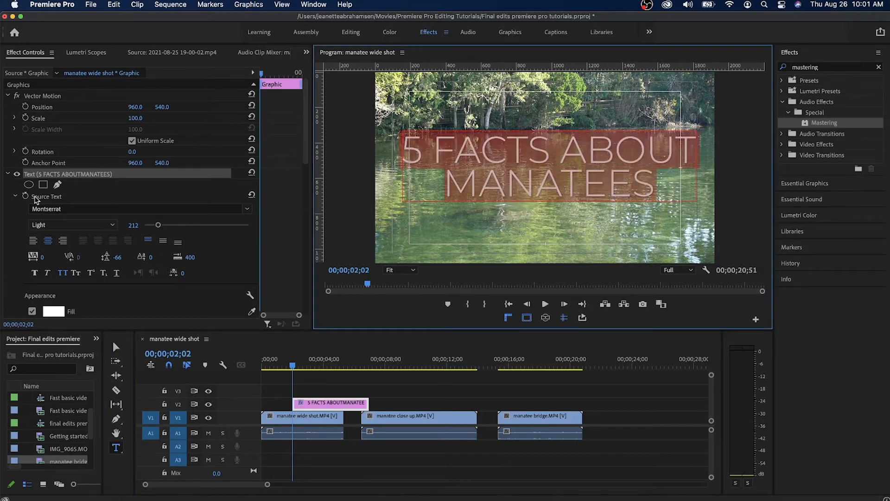
# - Change the Montserrat weight from Light to Regular, then to Medium
pyautogui.click(73, 224)
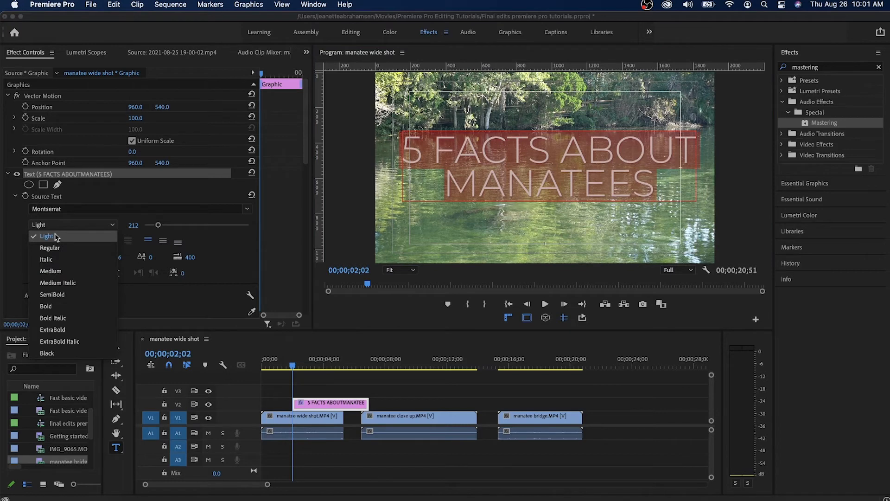
pyautogui.click(50, 247)
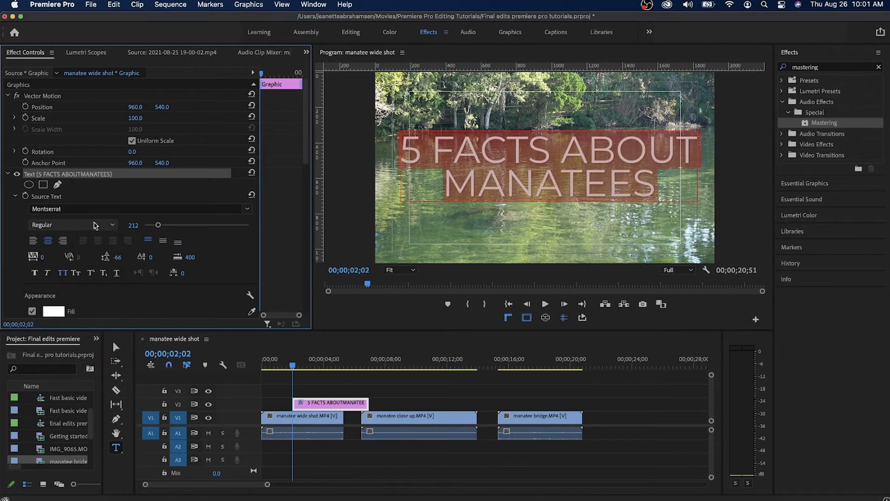
pyautogui.click(72, 224)
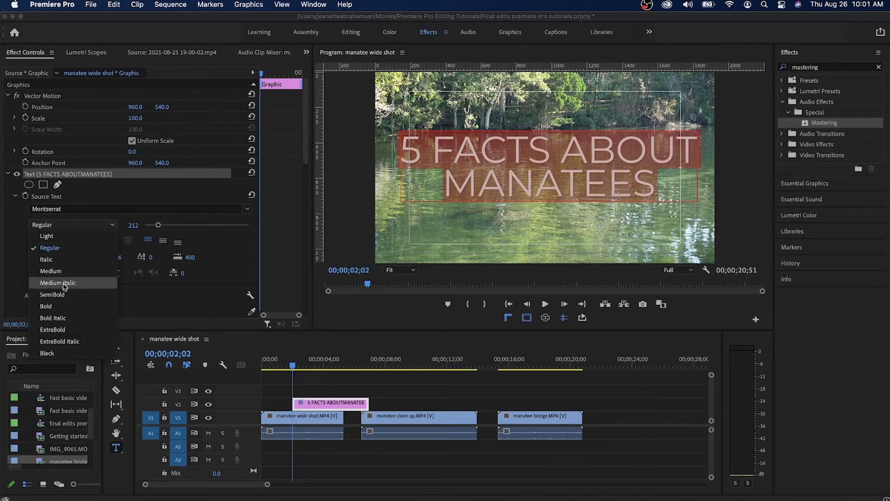
pyautogui.click(51, 271)
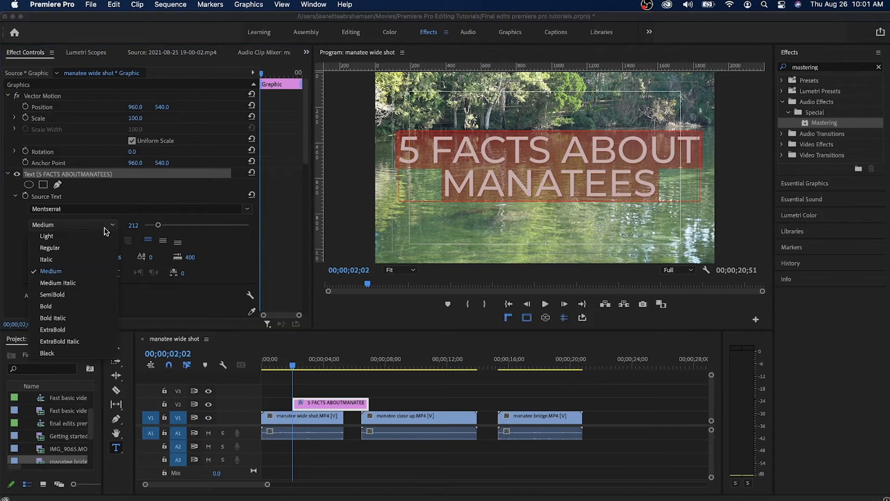
pyautogui.click(45, 306)
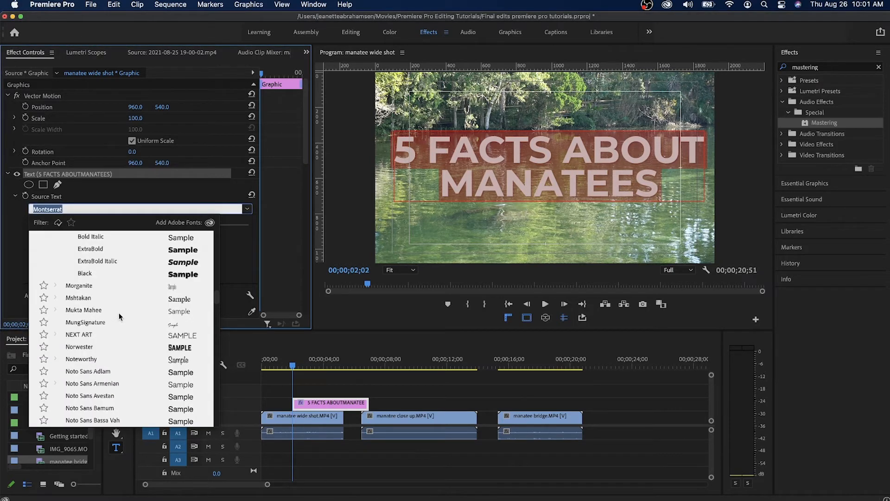
# - Scroll down the font list and set the title to Richie Brusher
pyautogui.scroll(-3)
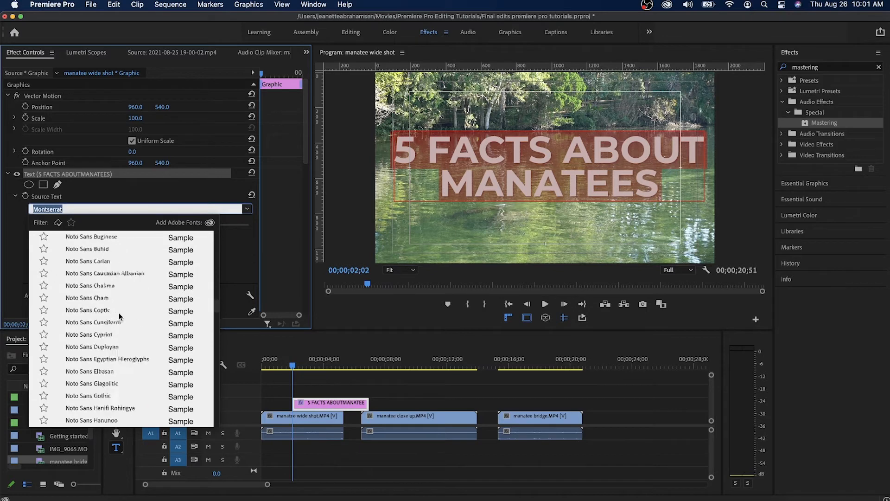
pyautogui.scroll(-3)
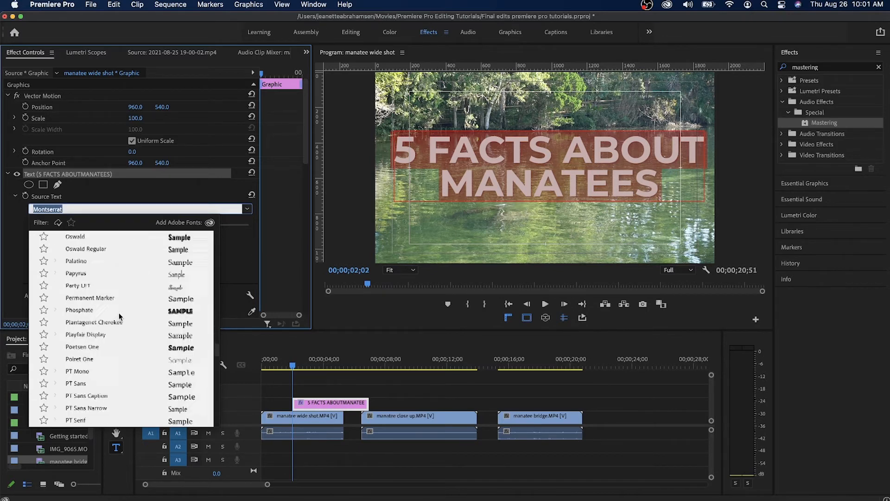
pyautogui.scroll(-3)
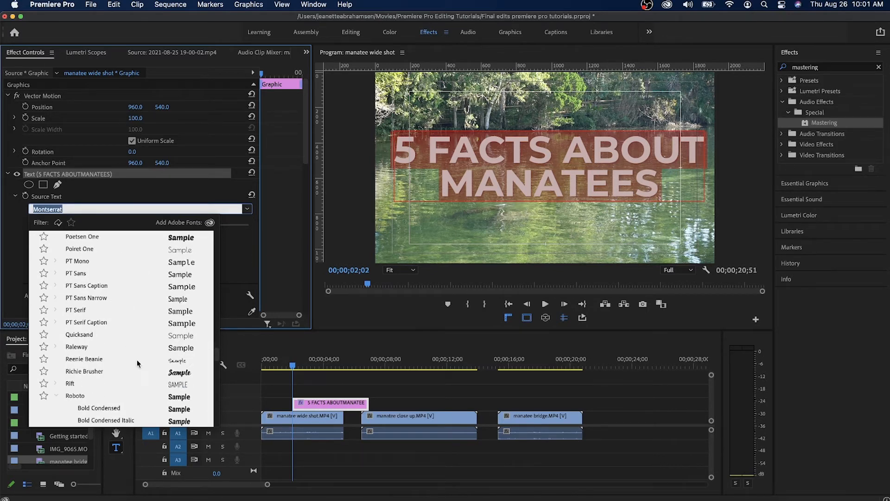
pyautogui.click(84, 371)
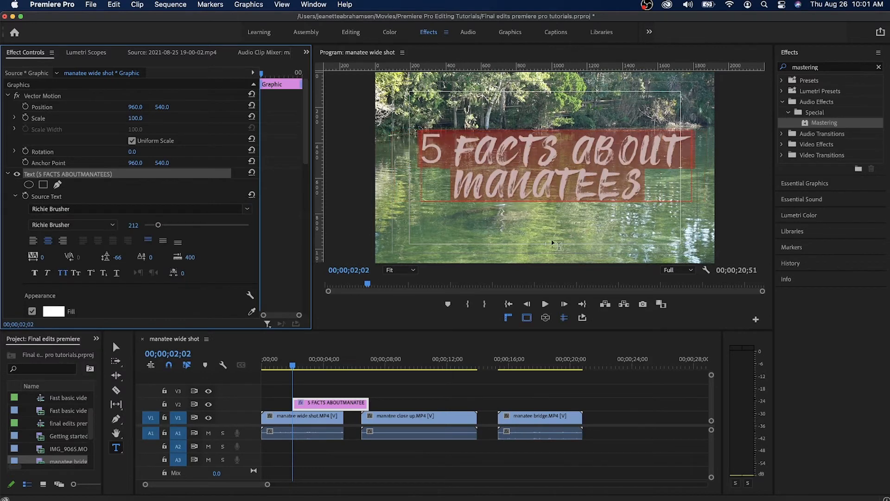
pyautogui.moveTo(451, 169)
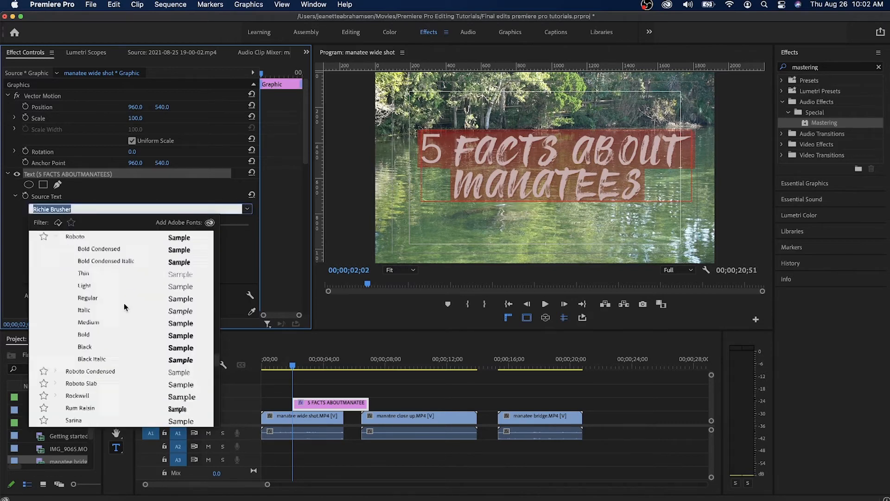
# - Scroll further down the font list and set the title to Times Regular
pyautogui.scroll(-3)
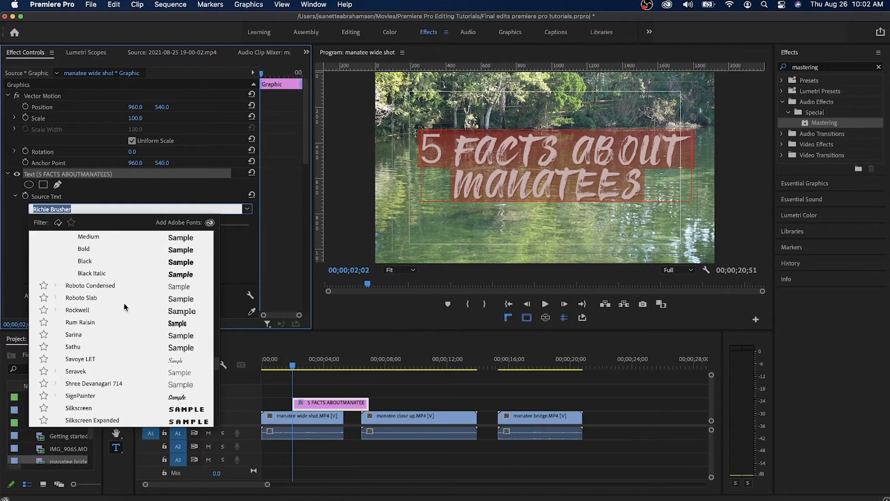
pyautogui.moveTo(177, 384)
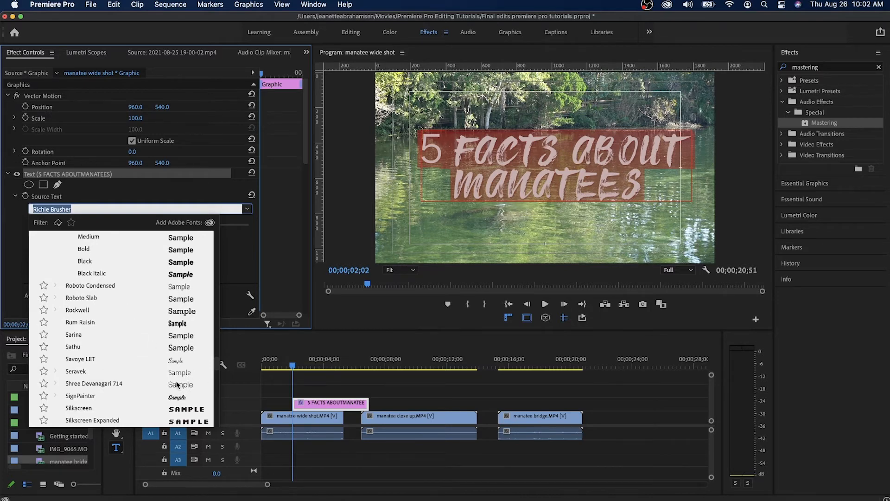
pyautogui.scroll(-3)
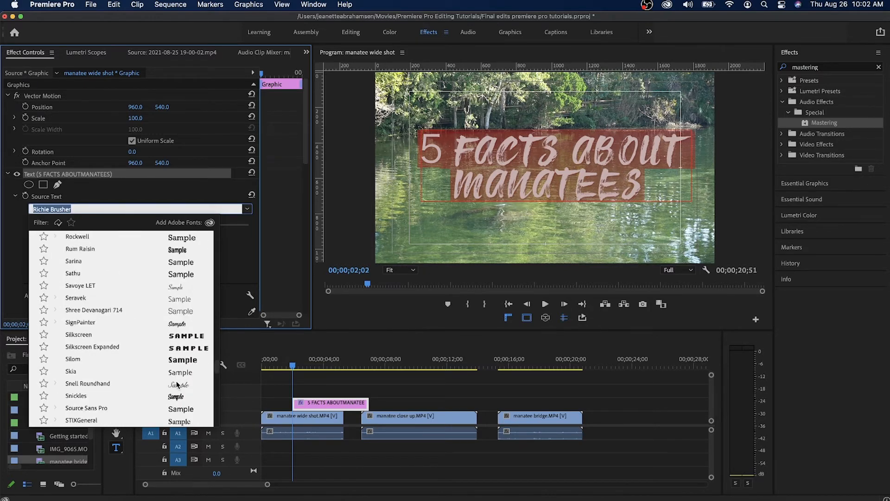
pyautogui.scroll(-3)
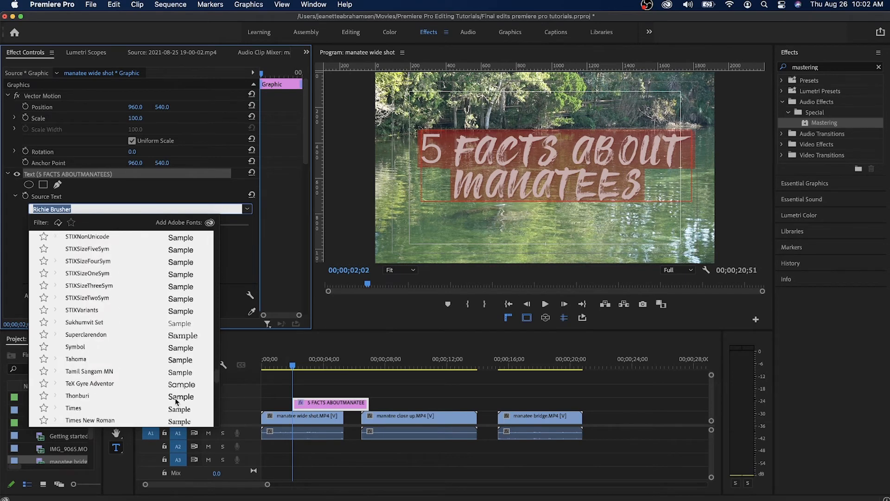
pyautogui.scroll(-3)
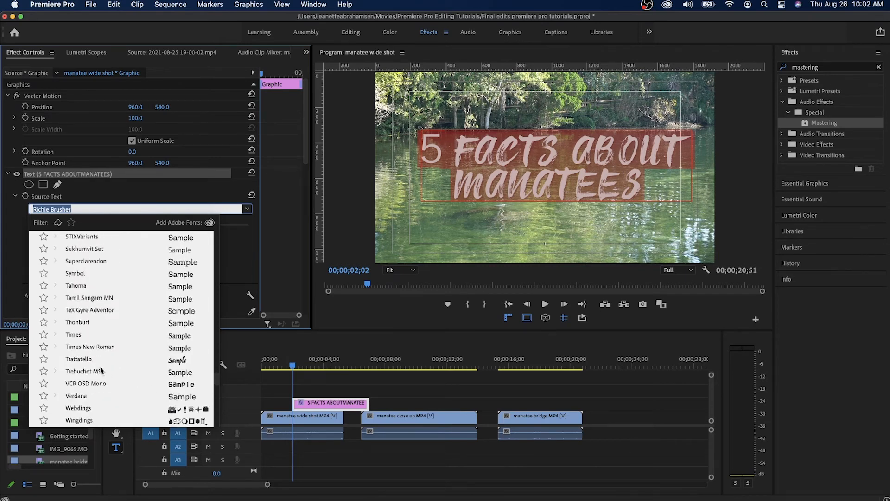
pyautogui.click(73, 334)
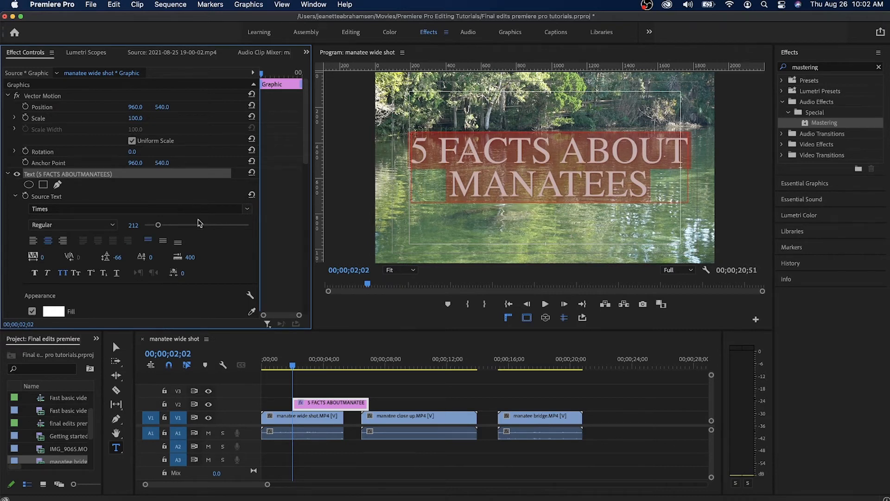
pyautogui.moveTo(508, 136)
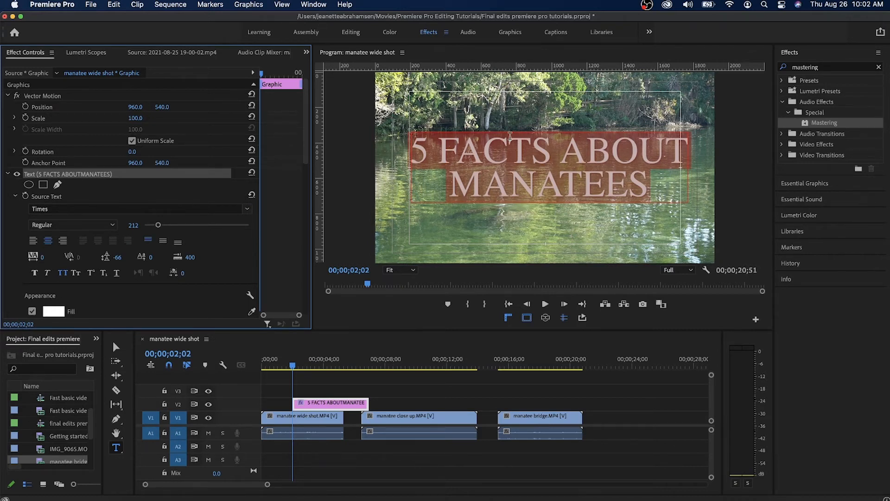
pyautogui.moveTo(128, 248)
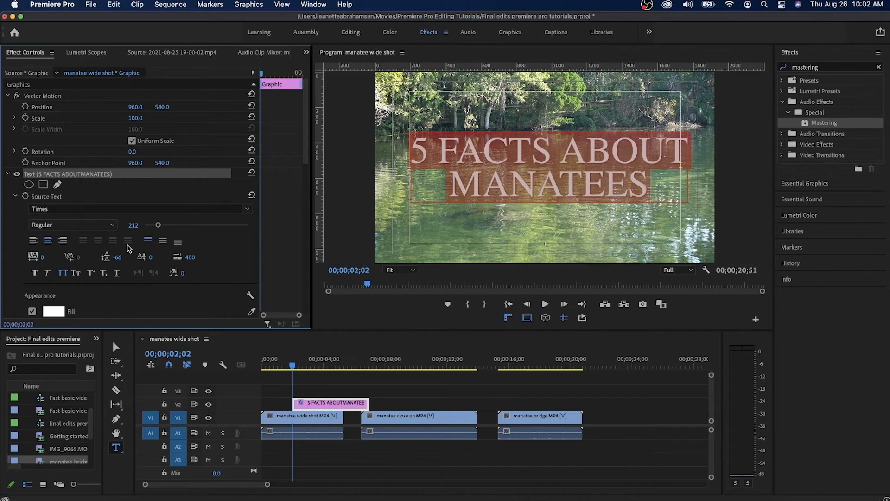
pyautogui.moveTo(137, 271)
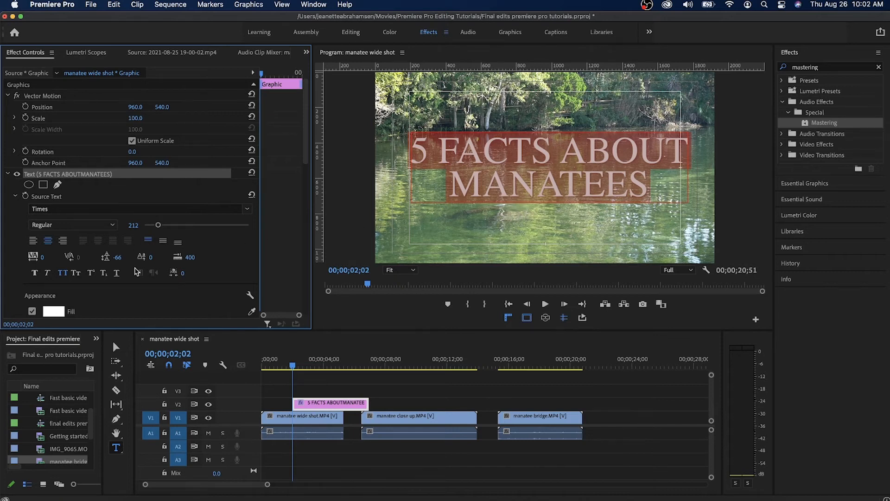
pyautogui.moveTo(246, 214)
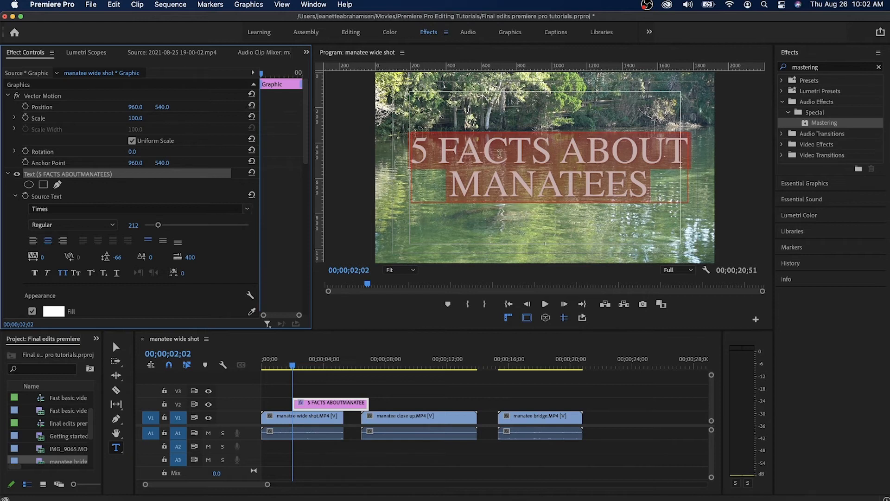
pyautogui.moveTo(509, 139)
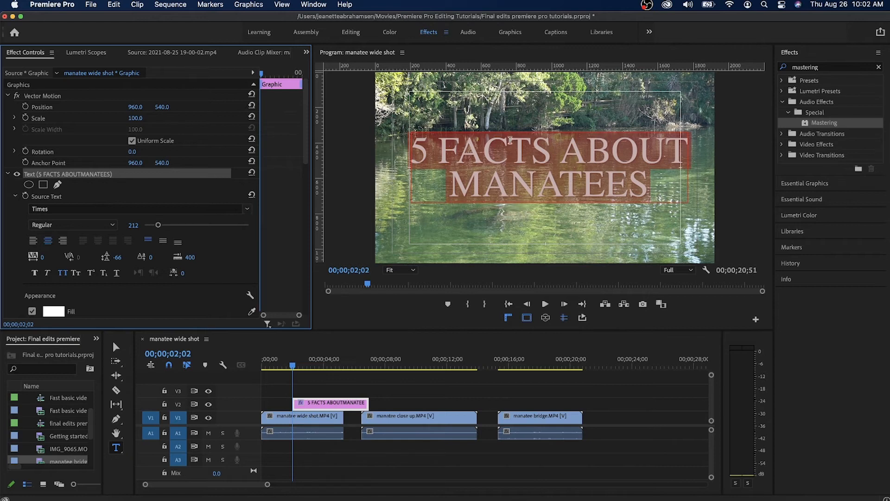
# - Set the title back to Montserrat with Medium weight
pyautogui.click(246, 209)
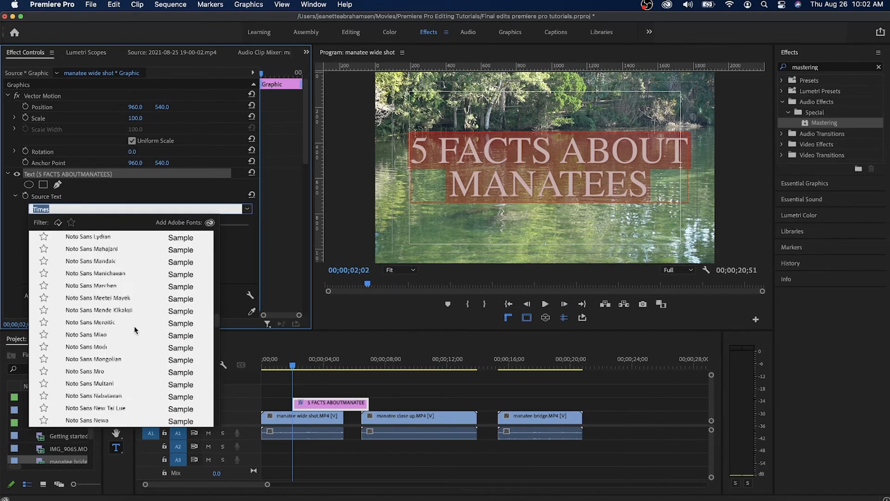
pyautogui.scroll(3)
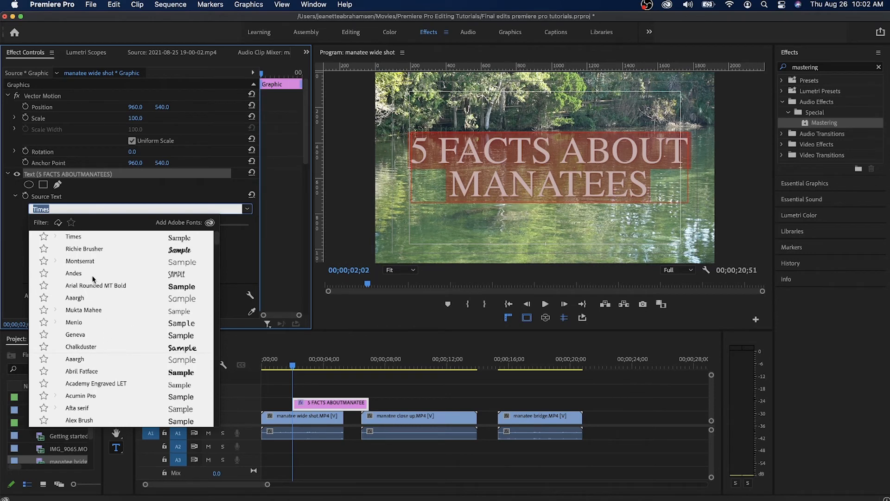
pyautogui.click(79, 261)
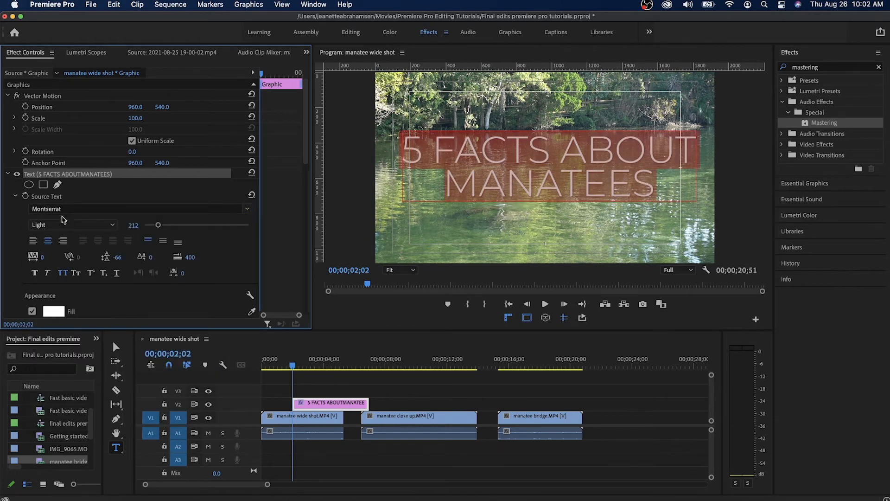
pyautogui.click(72, 224)
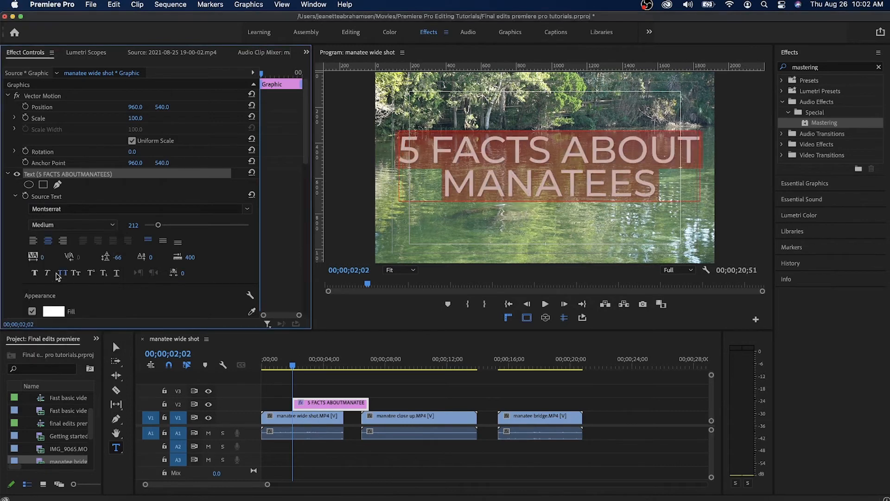
# - Deselect the title with the Selection tool and move the playhead into the close-up clip
pyautogui.click(117, 347)
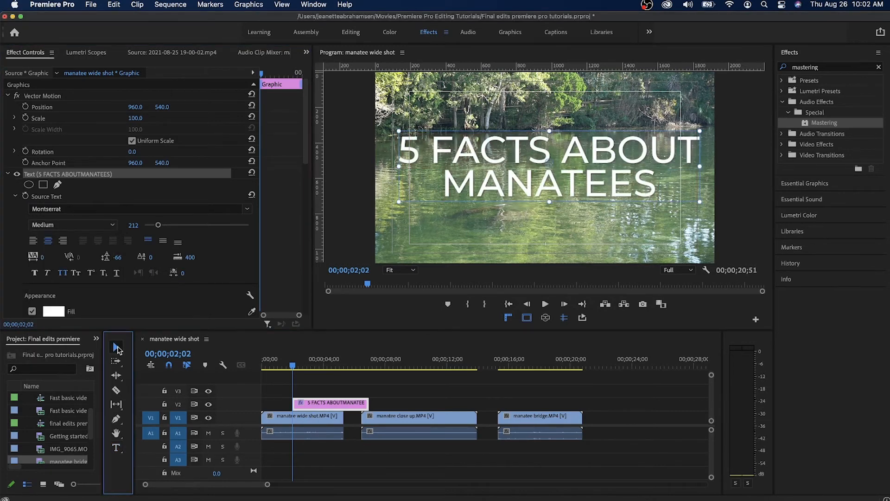
pyautogui.click(621, 445)
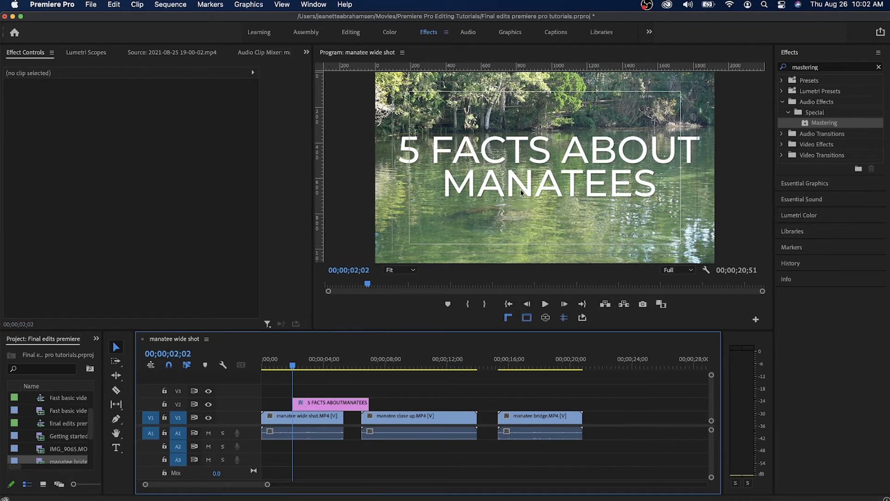
pyautogui.moveTo(479, 203)
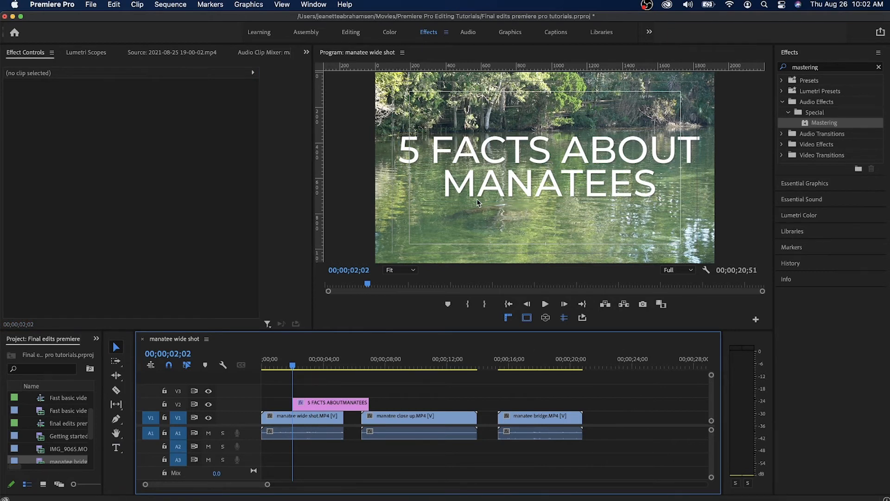
pyautogui.moveTo(339, 328)
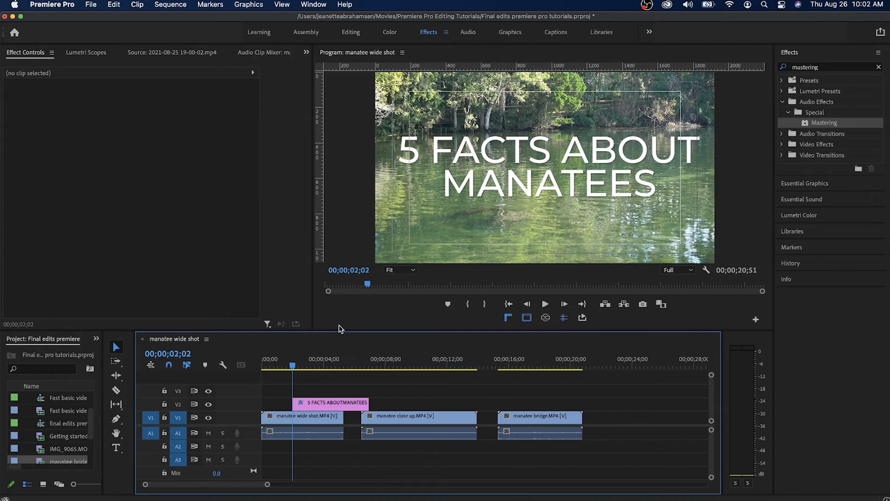
pyautogui.moveTo(415, 379)
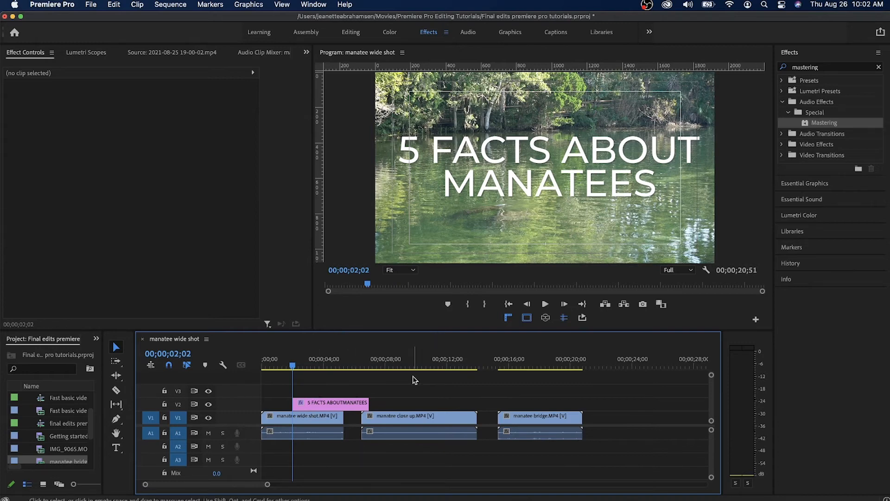
pyautogui.click(413, 364)
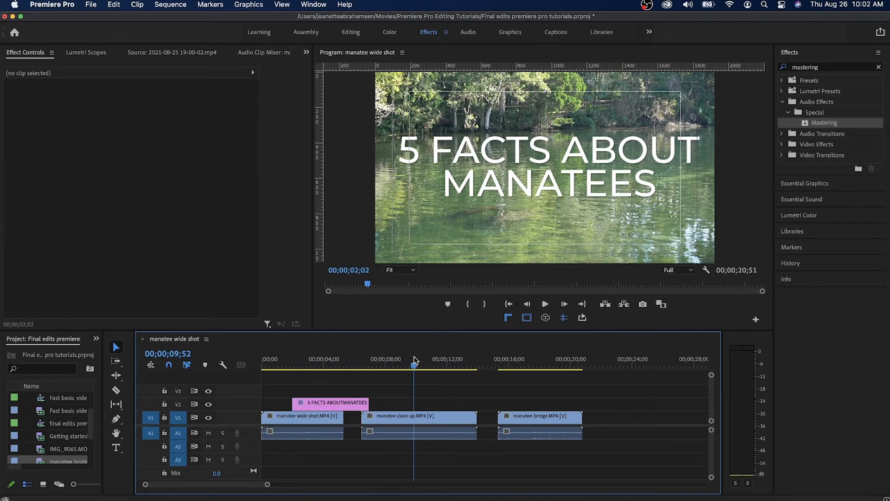
# - Move the title graphic onto V2 above the manatee close-up clip
pyautogui.click(419, 415)
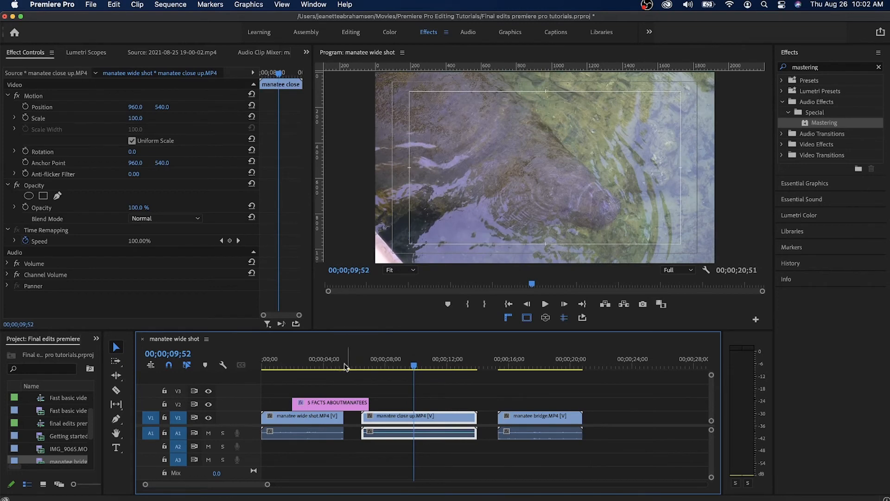
pyautogui.click(316, 365)
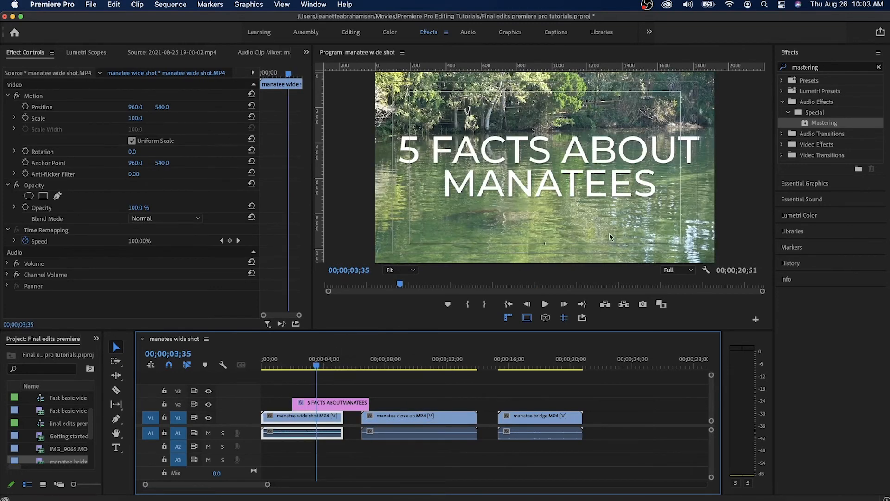
pyautogui.moveTo(571, 184)
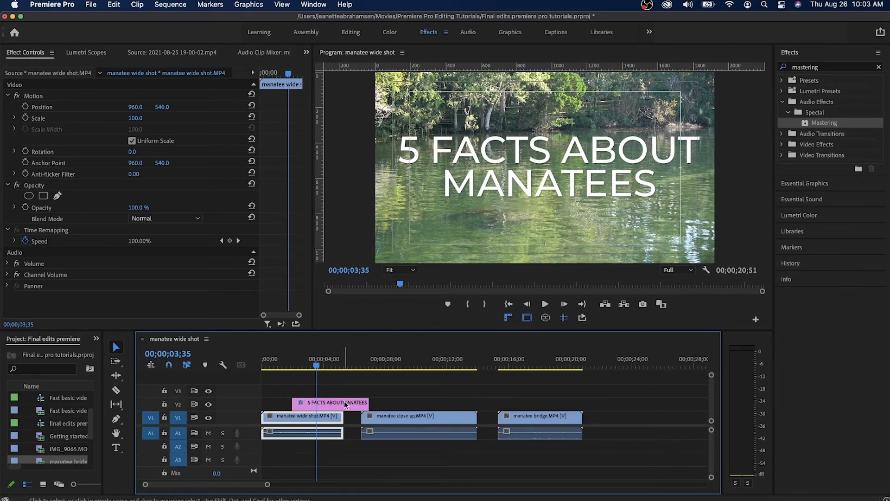
pyautogui.click(415, 363)
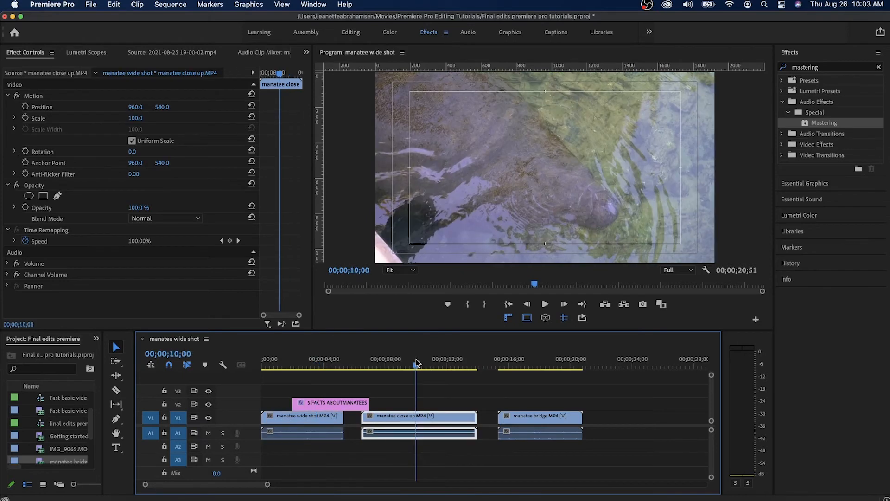
pyautogui.click(413, 403)
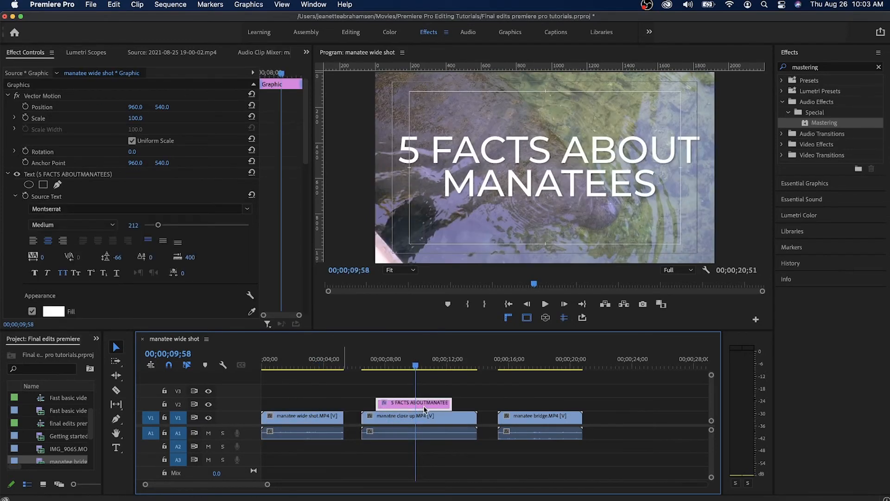
pyautogui.moveTo(576, 164)
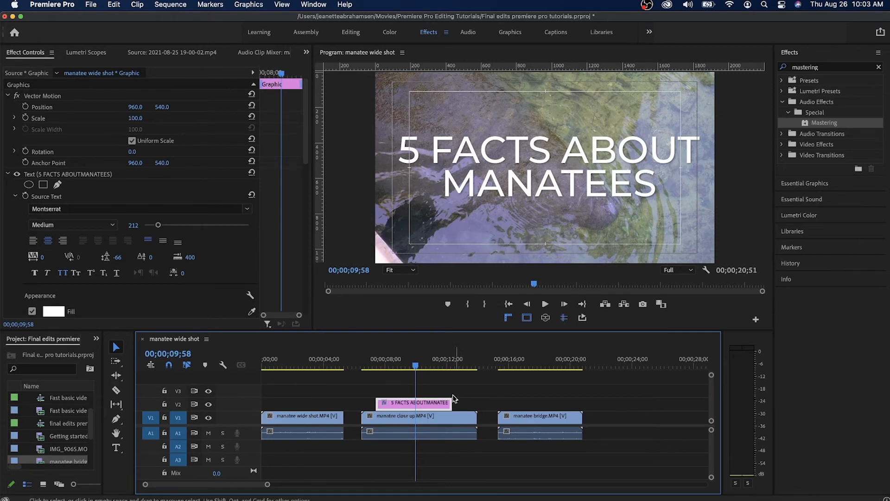
pyautogui.moveTo(522, 363)
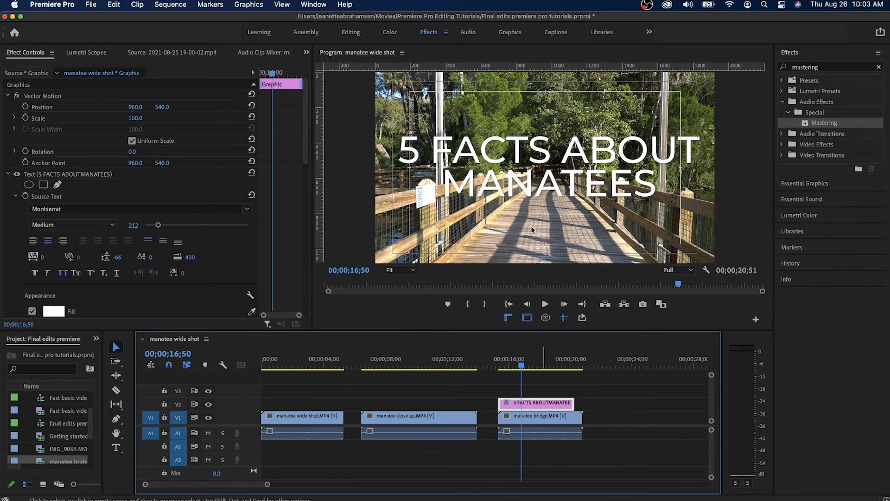
pyautogui.moveTo(511, 260)
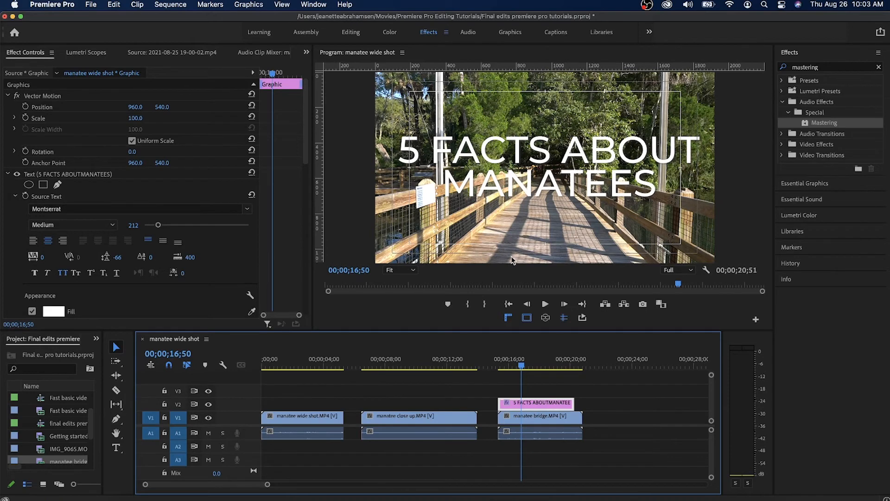
pyautogui.moveTo(487, 128)
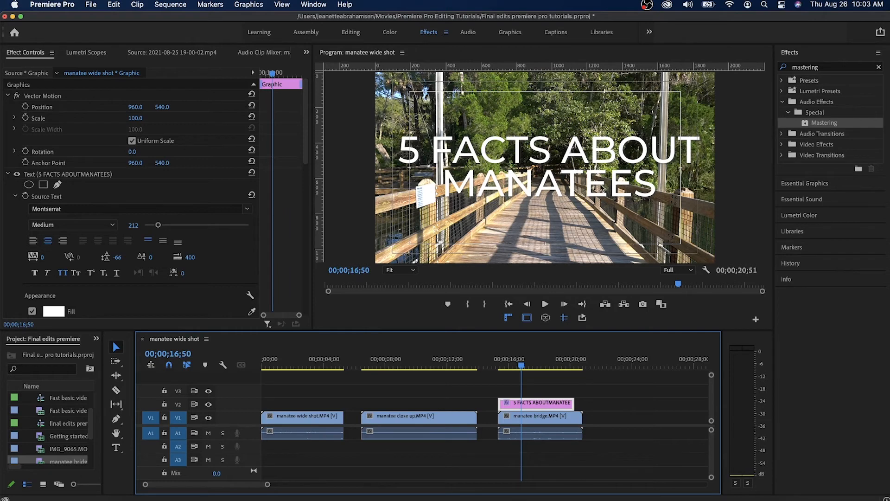
pyautogui.moveTo(501, 215)
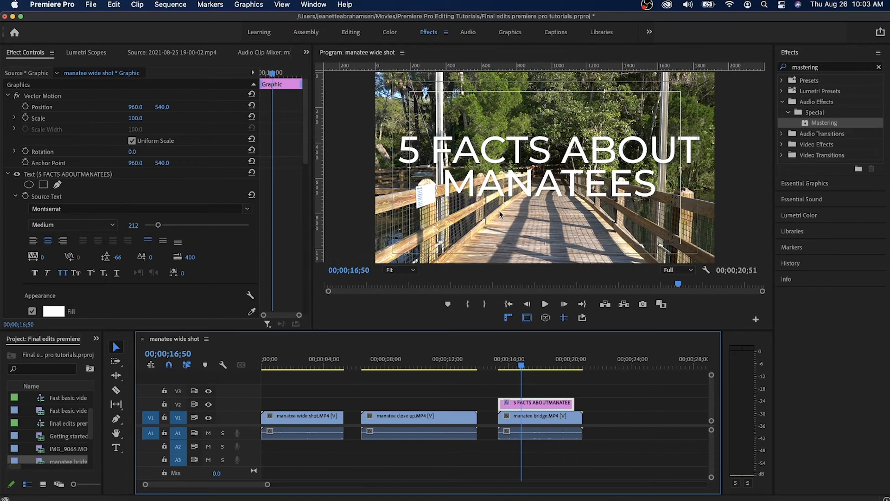
pyautogui.moveTo(592, 184)
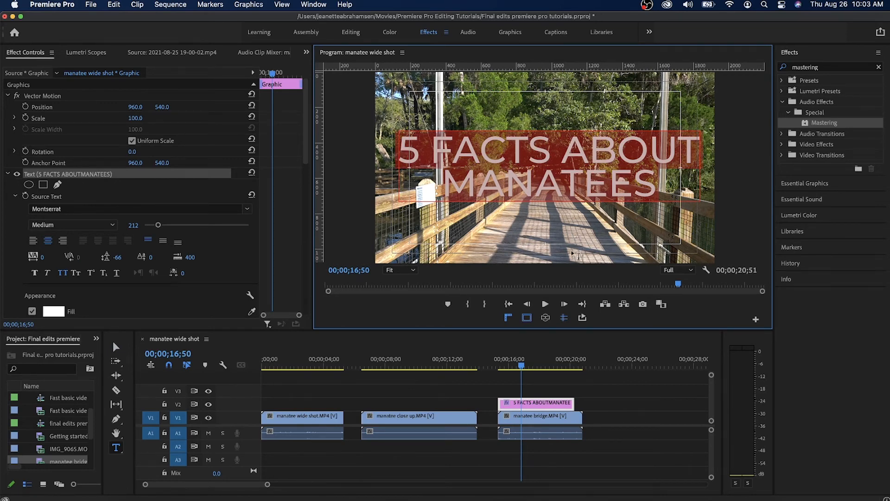
pyautogui.moveTo(162, 195)
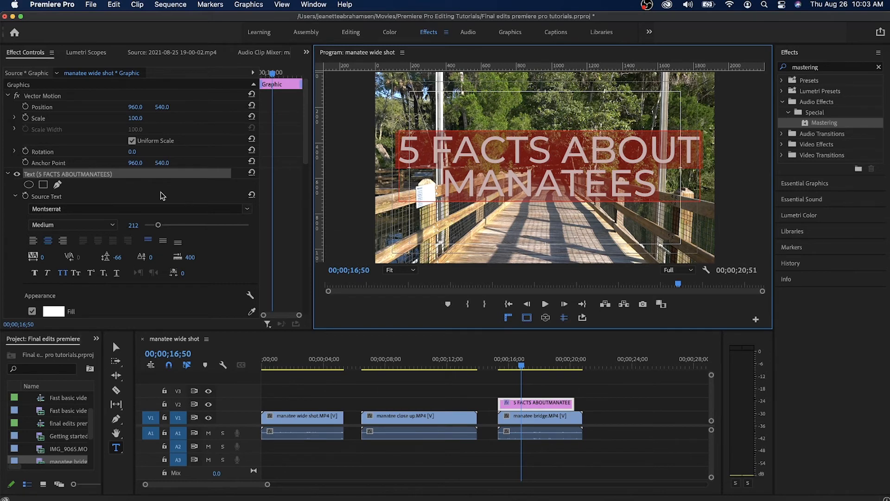
# - Toggle the title's Shadow checkbox off and back on under Appearance
pyautogui.scroll(-3)
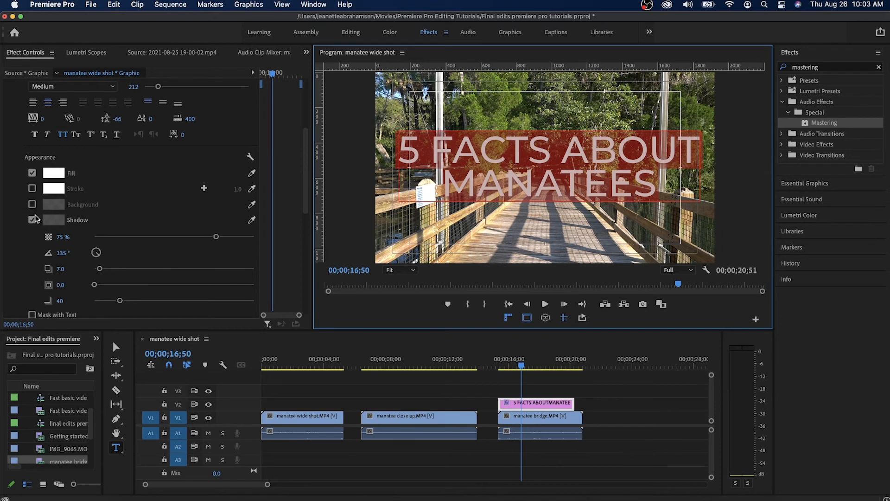
pyautogui.click(32, 219)
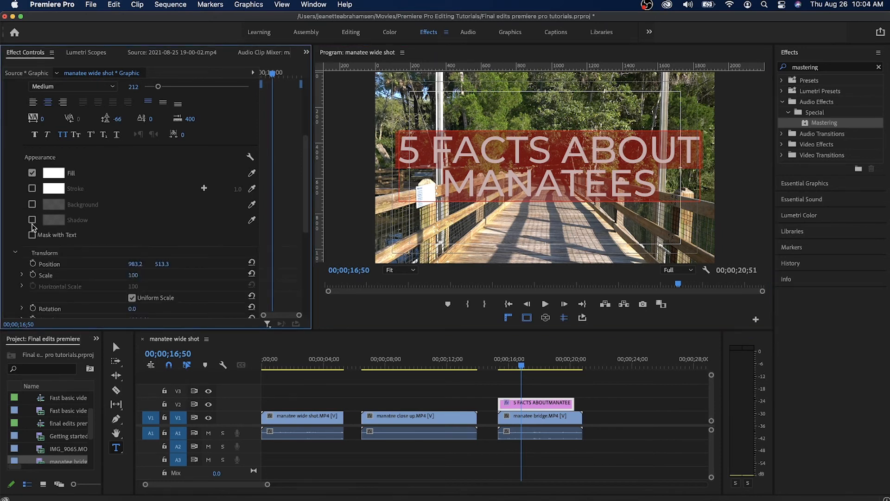
pyautogui.click(32, 219)
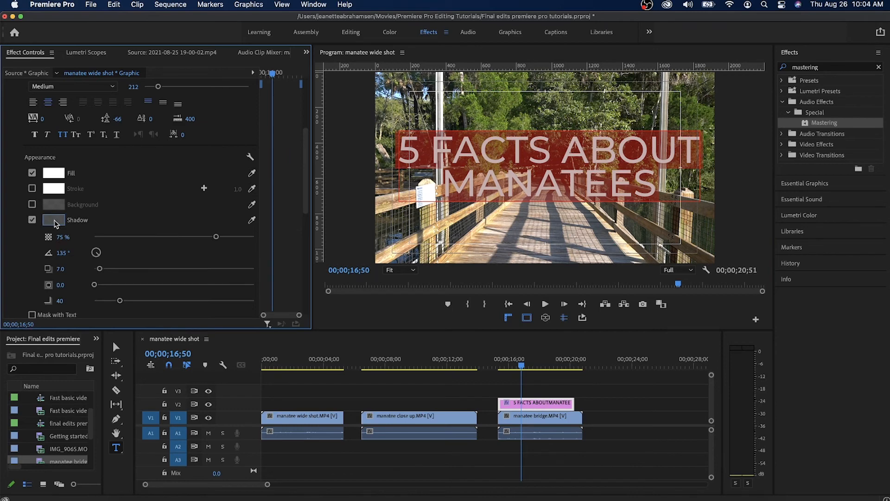
# - Set the shadow colour to black (#000000) in the Color Picker
pyautogui.click(54, 220)
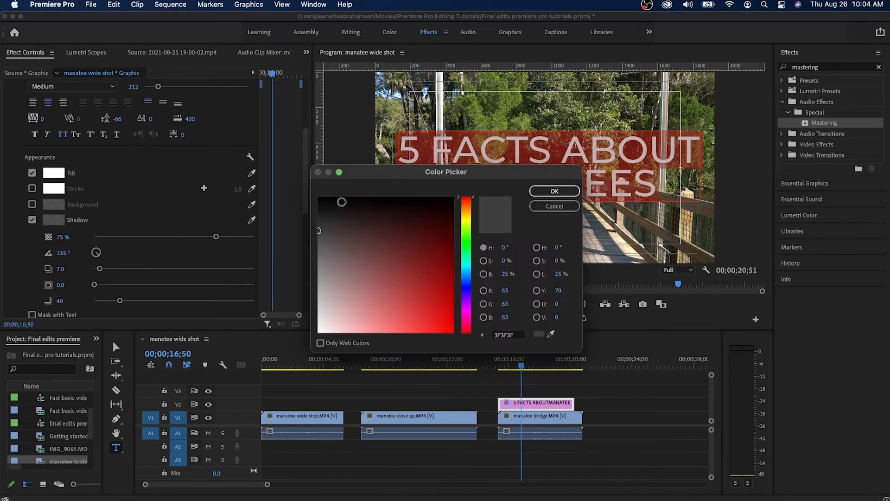
pyautogui.click(318, 198)
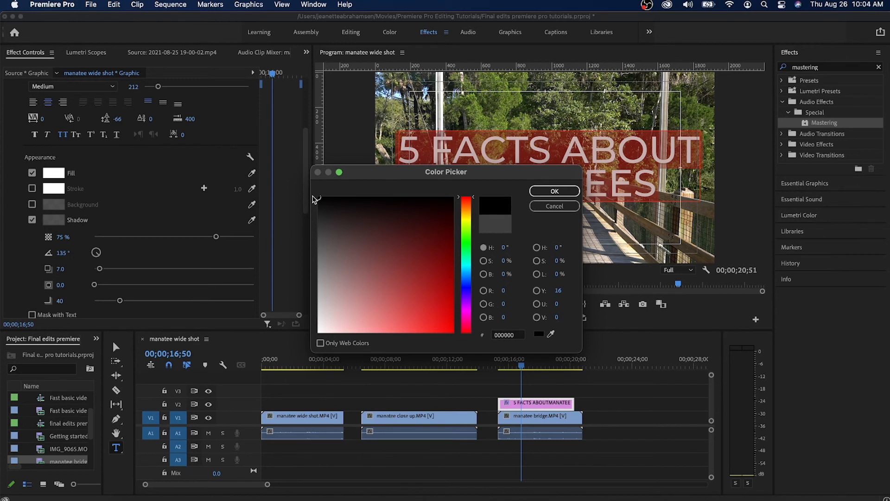
pyautogui.click(435, 289)
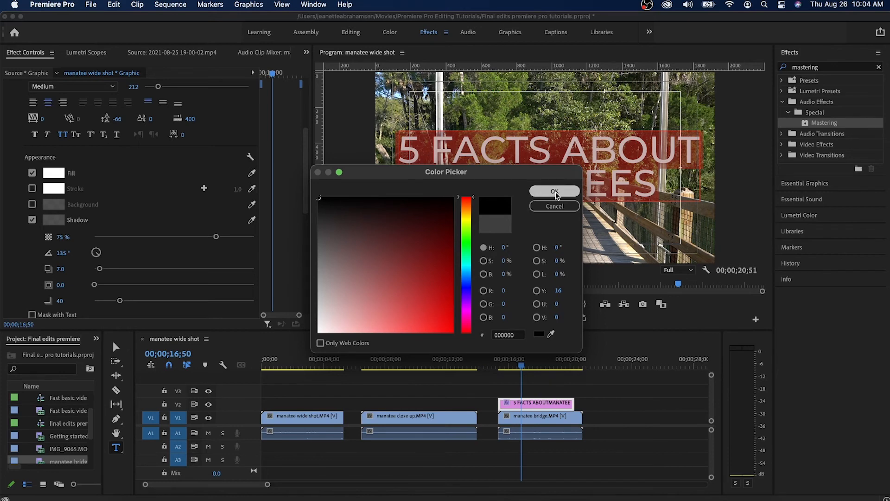
pyautogui.click(554, 190)
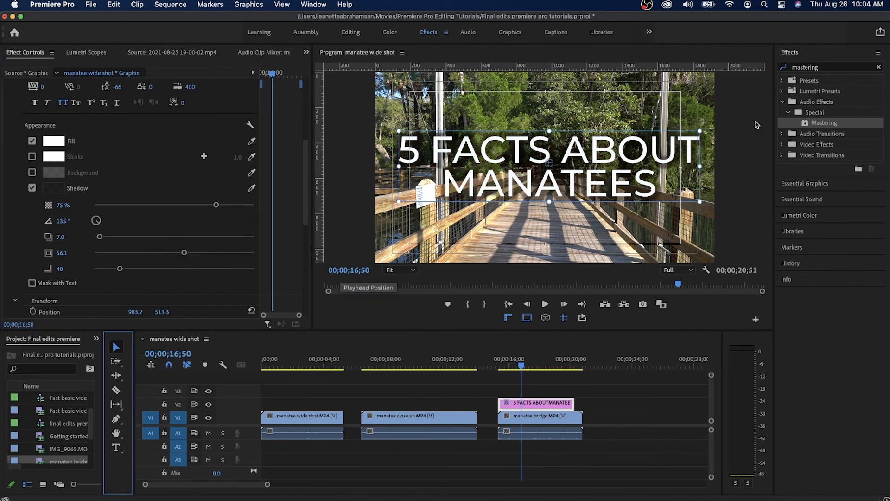
pyautogui.moveTo(609, 203)
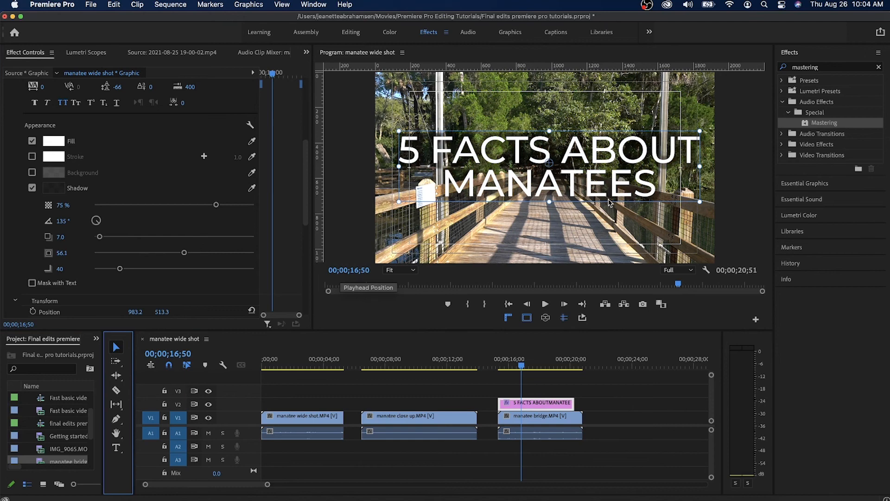
pyautogui.moveTo(119, 240)
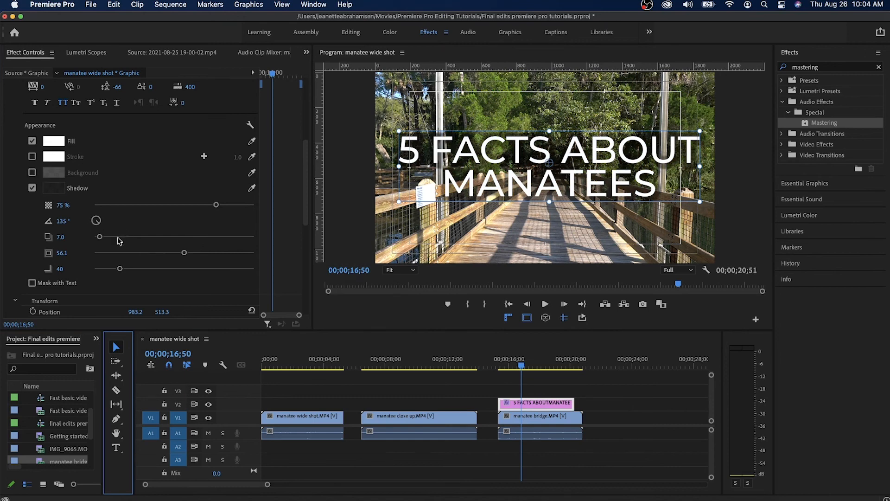
pyautogui.moveTo(48, 237)
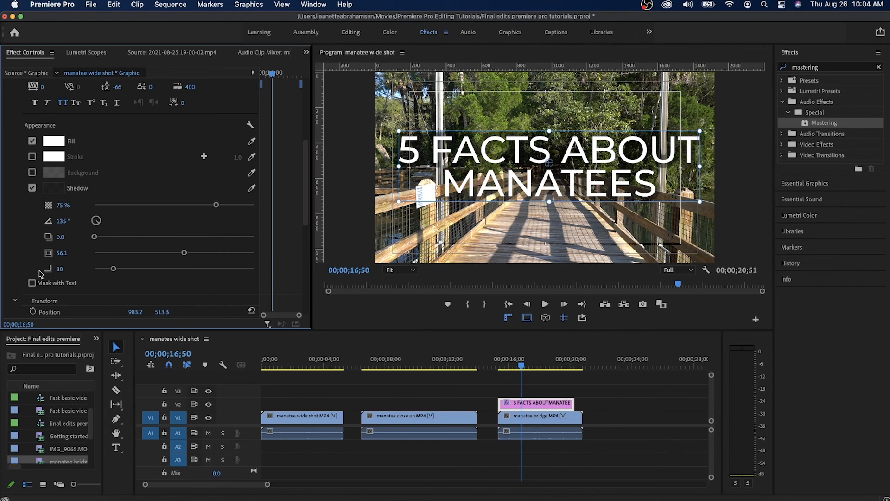
pyautogui.moveTo(48, 270)
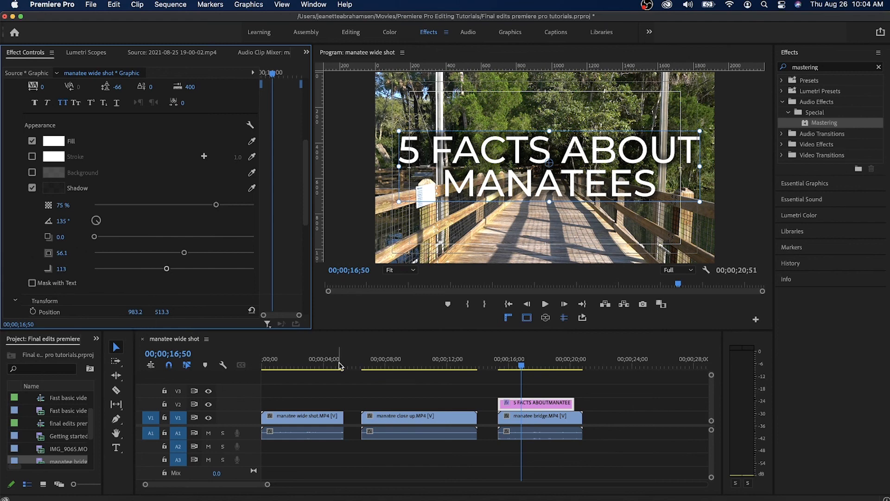
# - Deselect the title on the timeline ruler to preview the blurred shadow
pyautogui.click(525, 365)
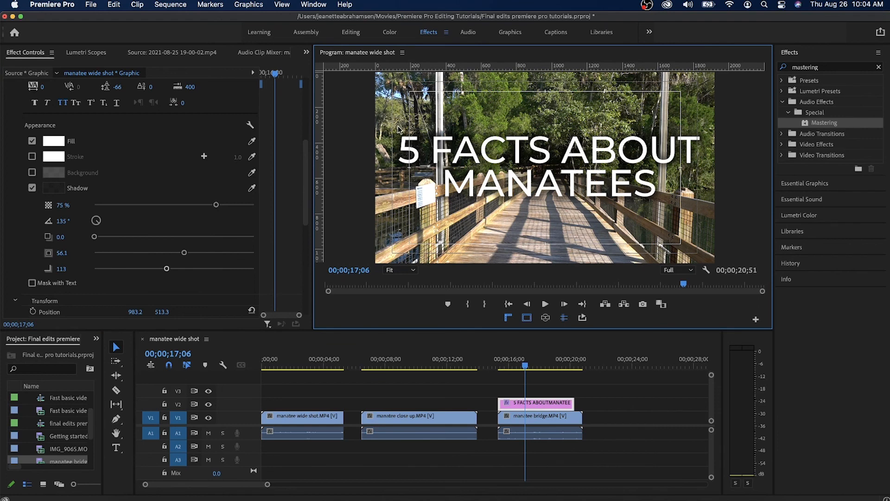
pyautogui.moveTo(491, 135)
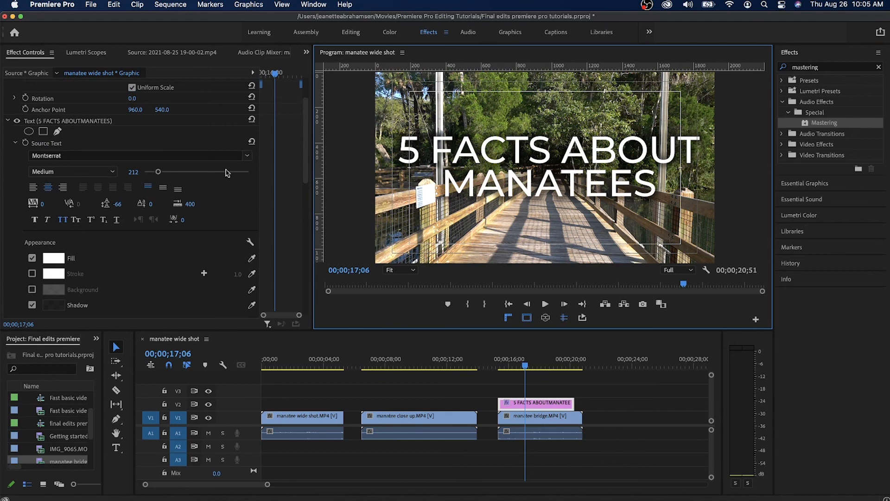
pyautogui.moveTo(571, 192)
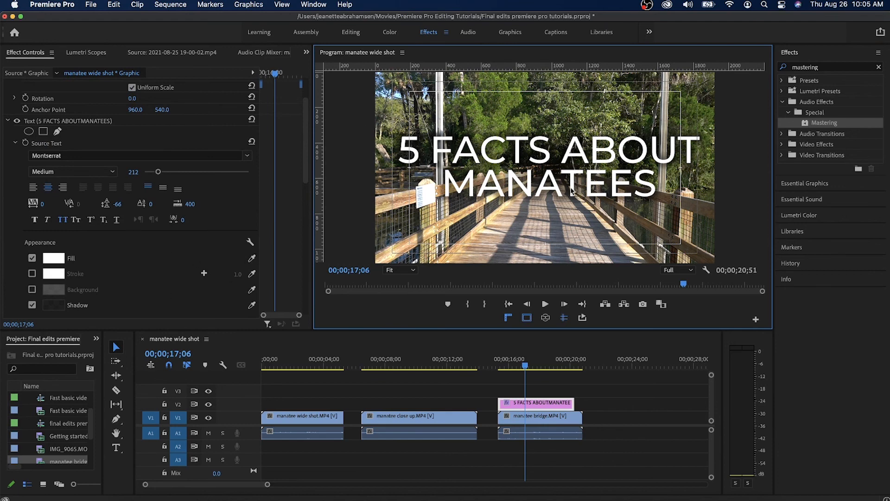